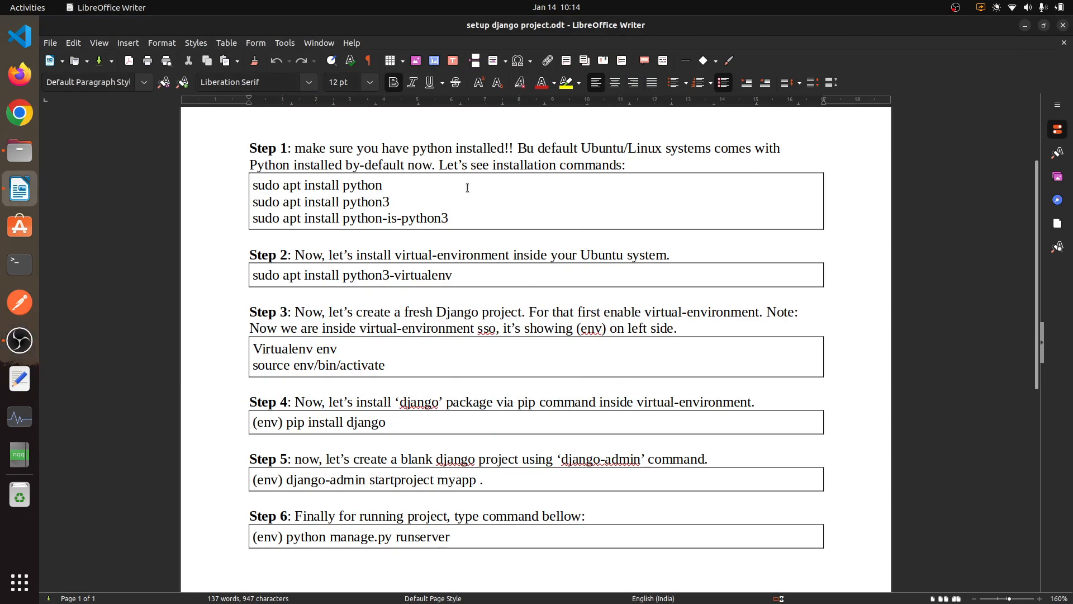
Scroll the Django setup guide back to its title and open a terminal beside it.
scroll("up", 3)
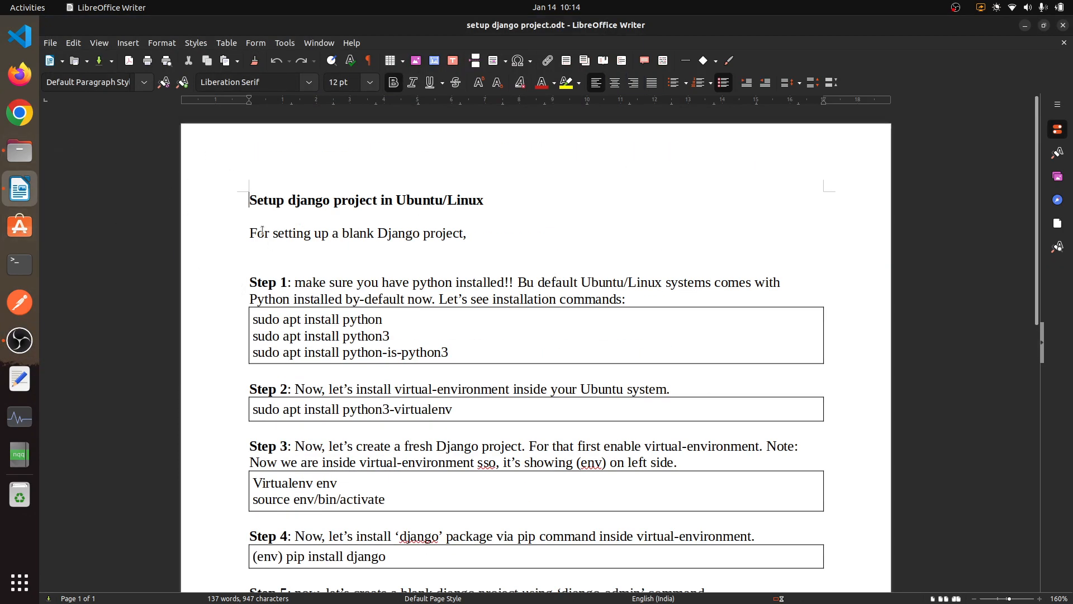
left_click(19, 265)
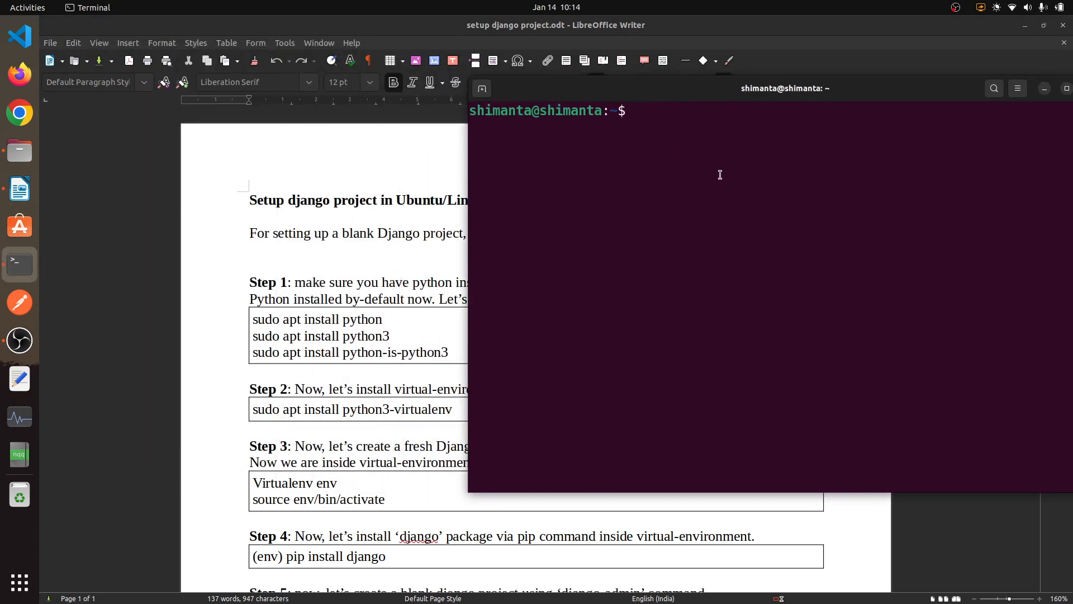
Refresh the package lists with sudo apt update, entering the administrator password.
type("sudo apt p")
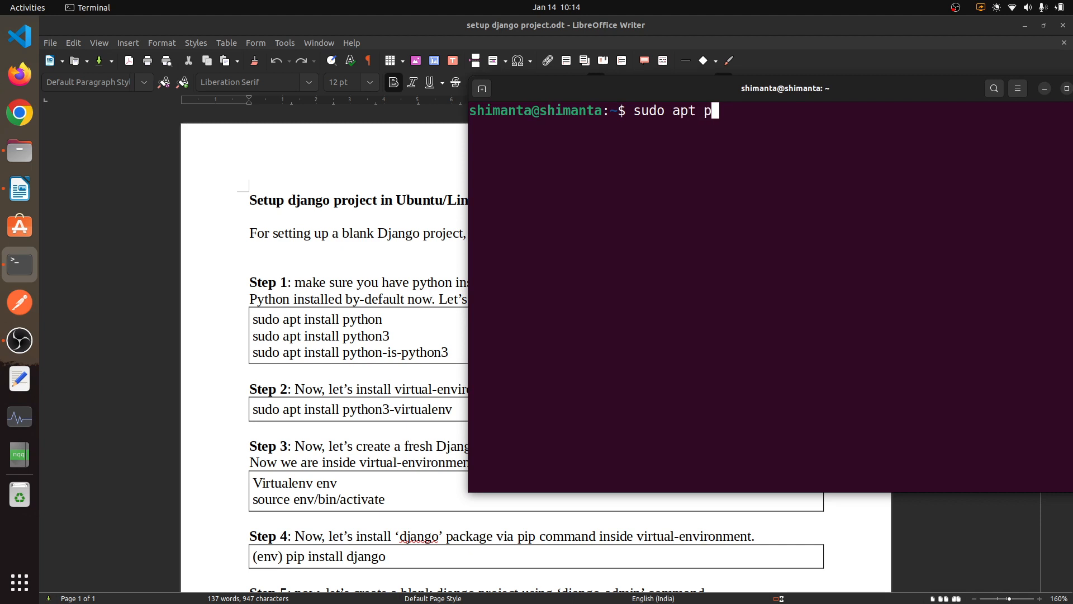
type("up")
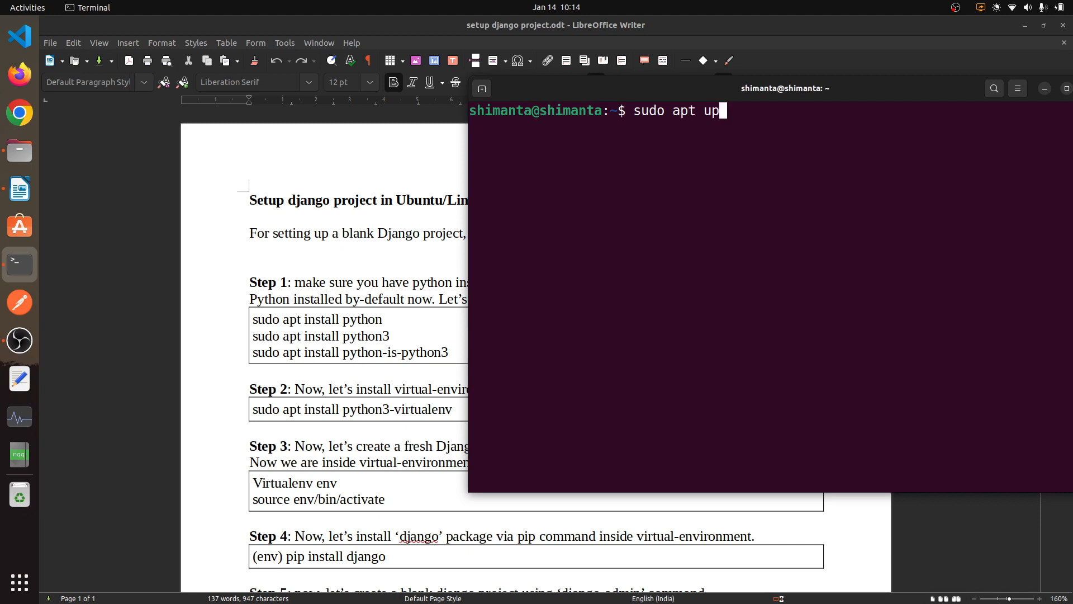
key("Return")
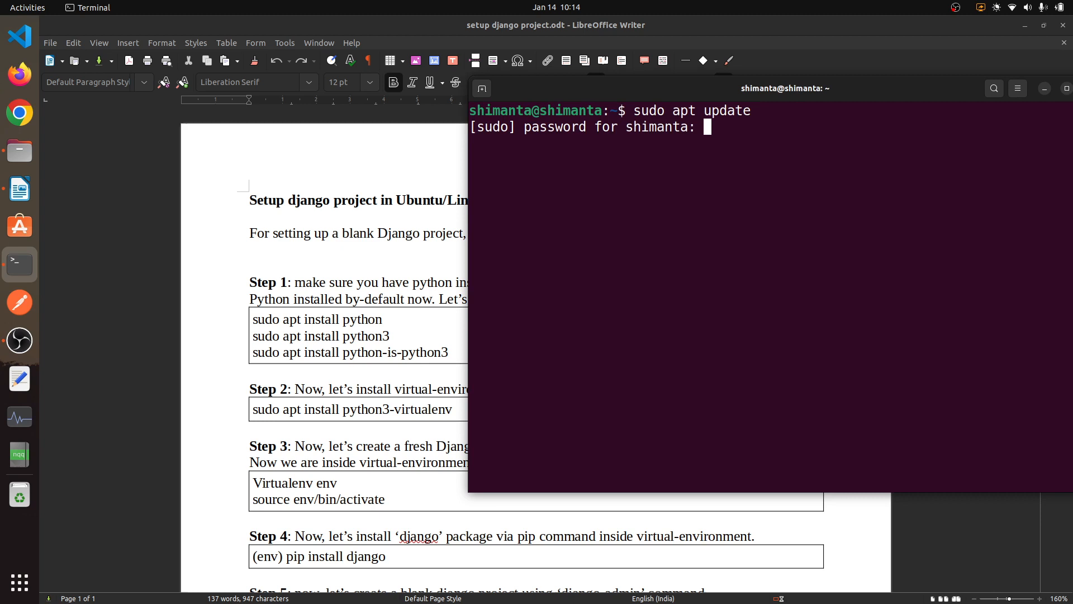
key("Return")
type("s")
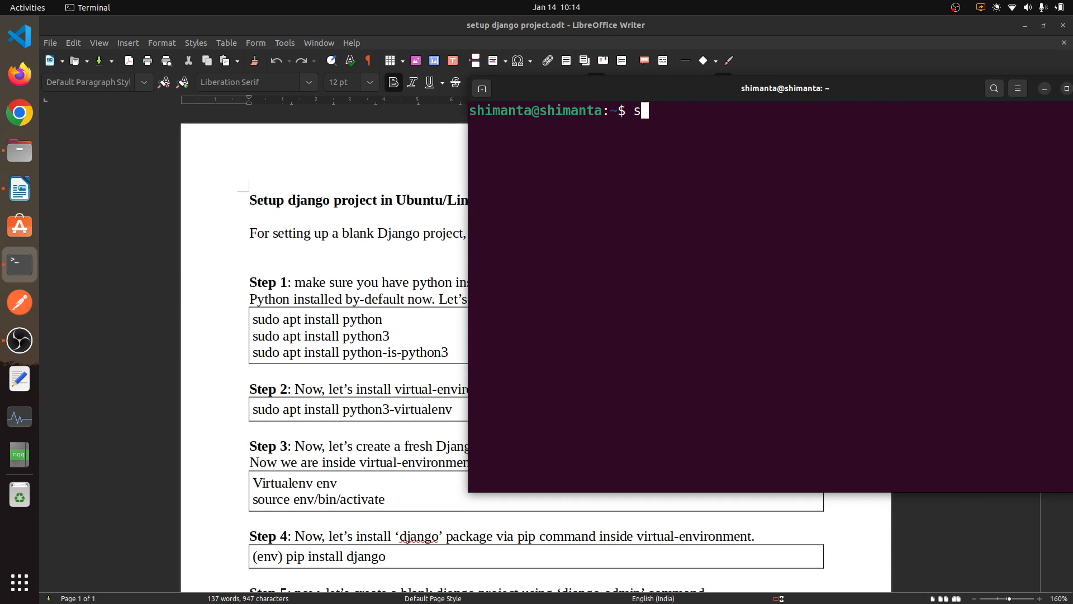
Install python3 and python-is-python3, both already up to date, then clear the screen.
type("udo apt insta;")
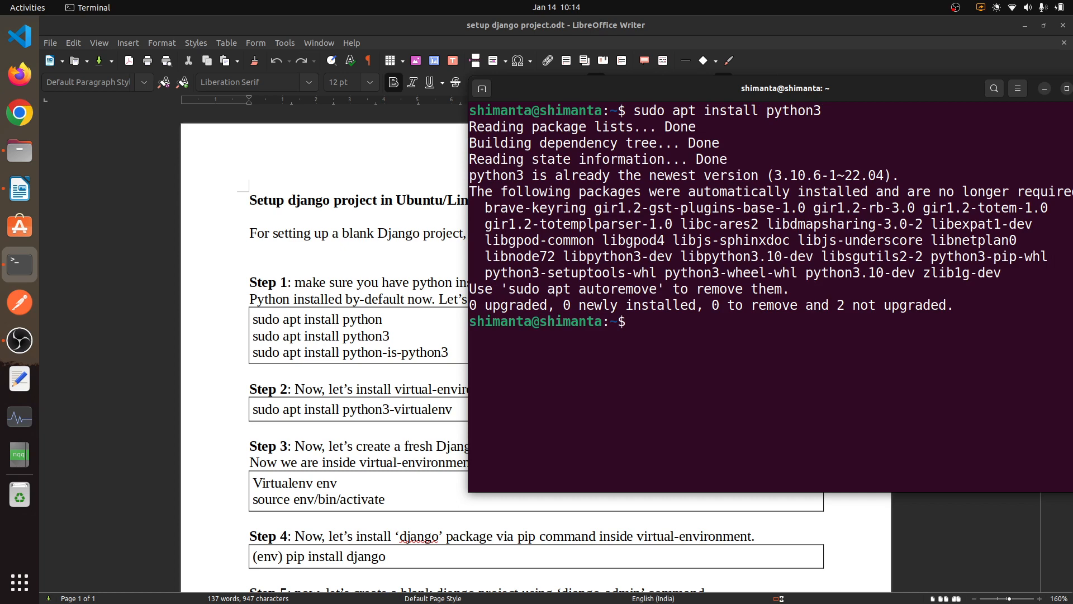
type("sudo apt install python")
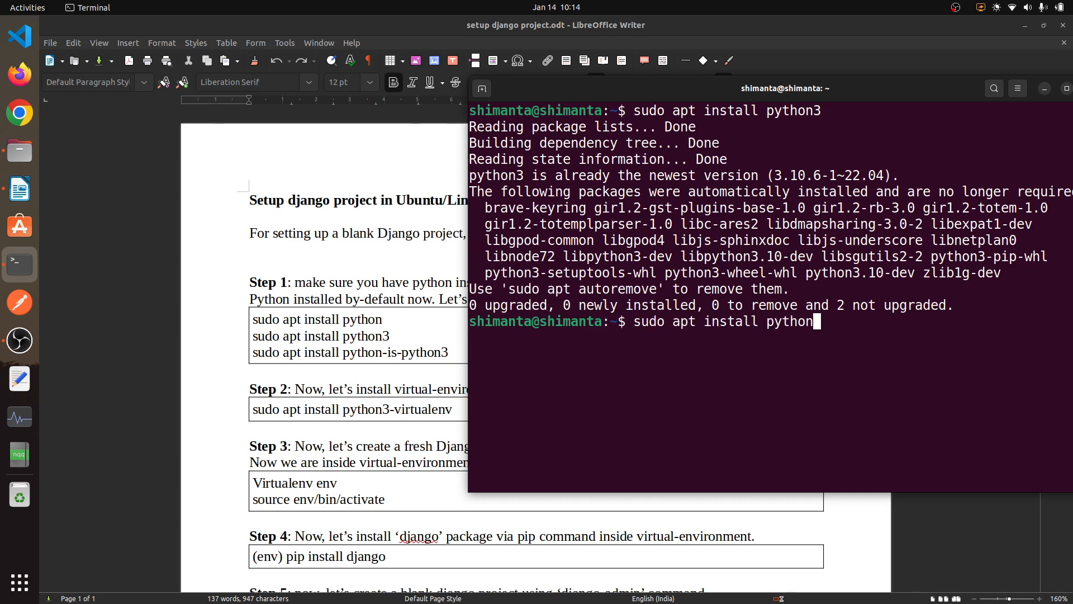
key("BackSpace")
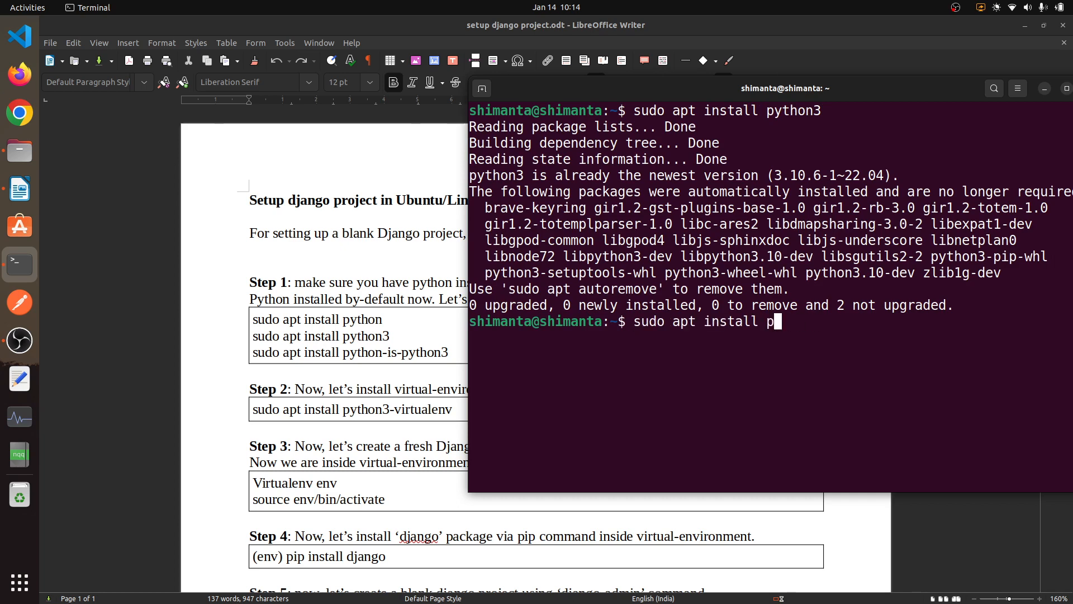
type("ythono")
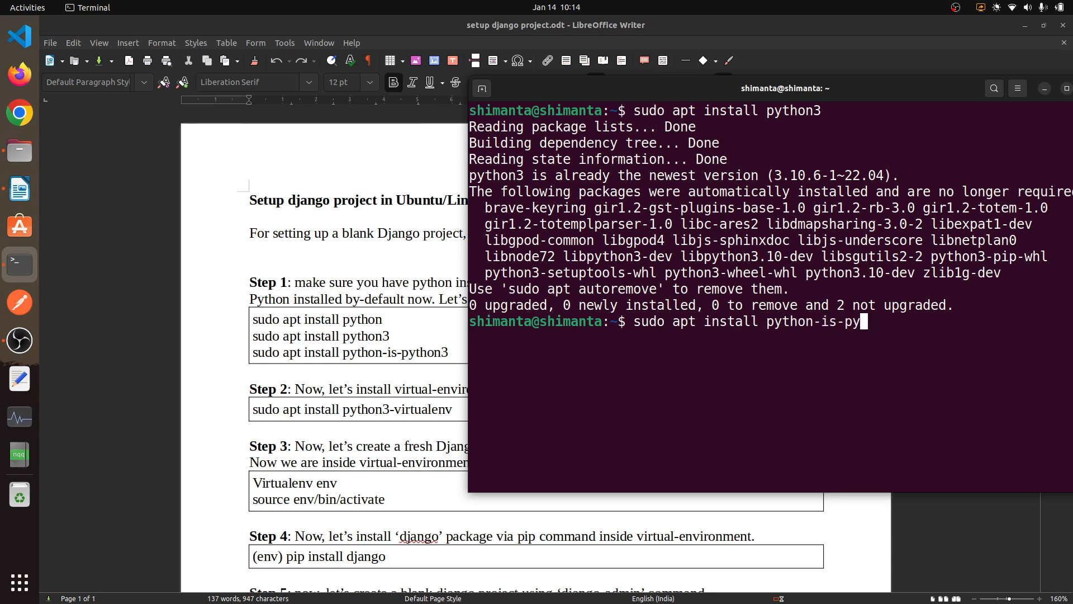
key("Return")
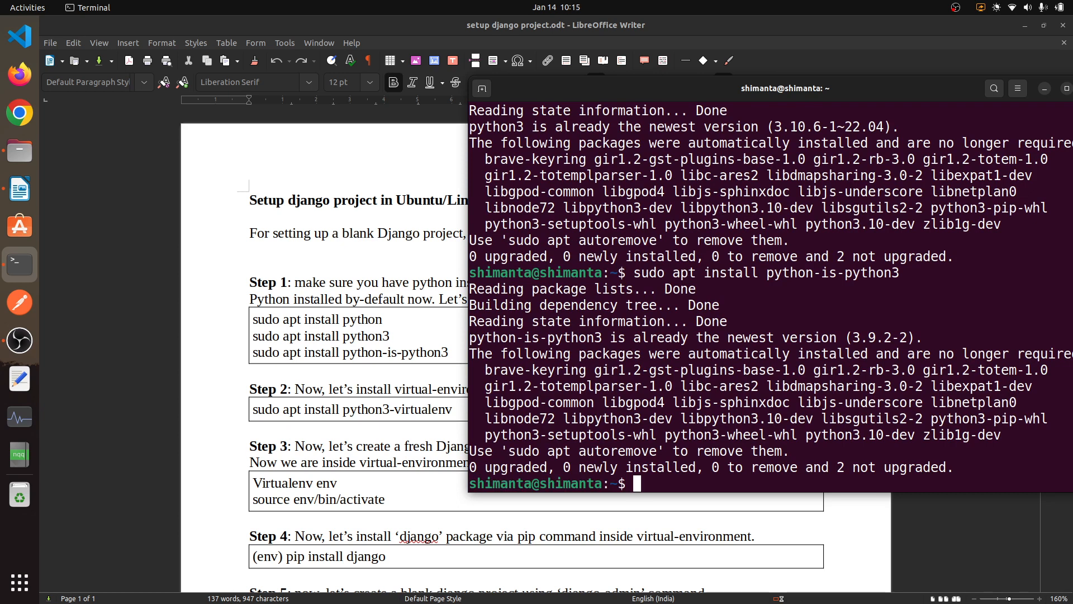
type("sudo apt install python-is-python")
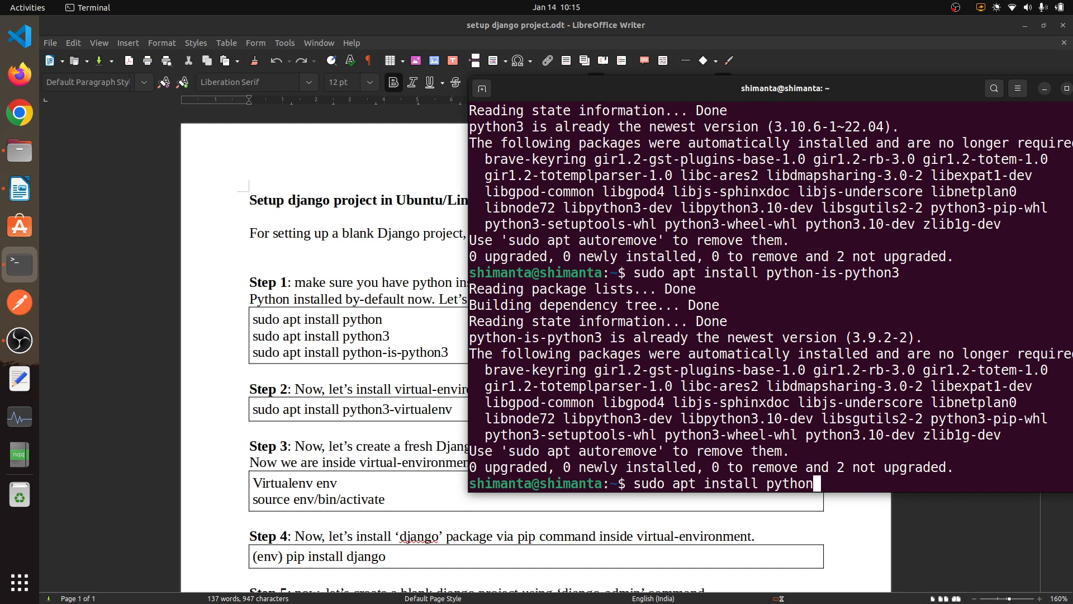
key("Return")
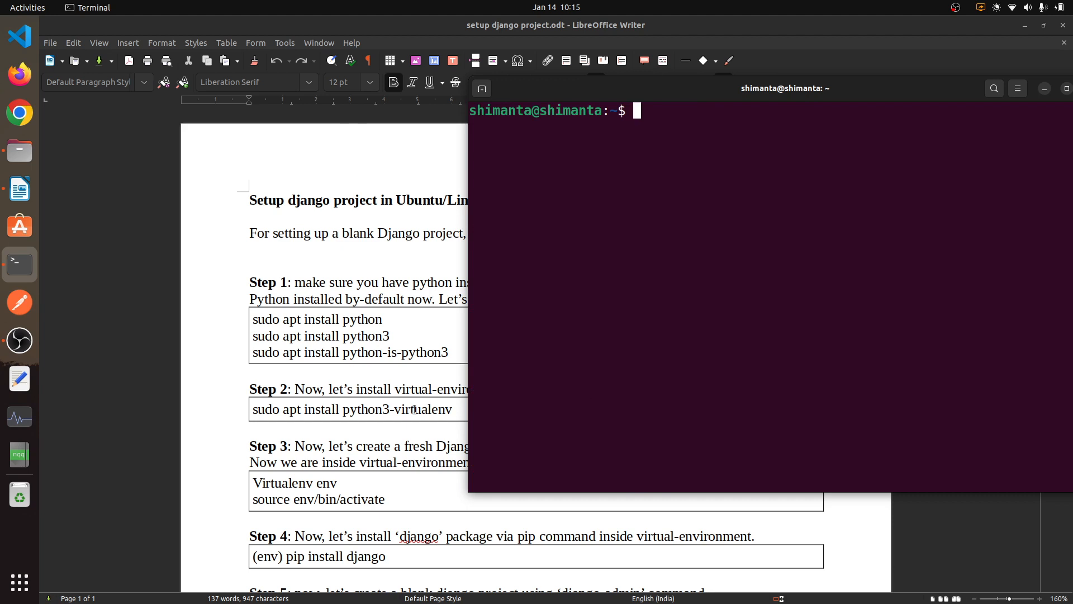
Install the python3-virtualenv package with sudo apt install.
type("sudo a")
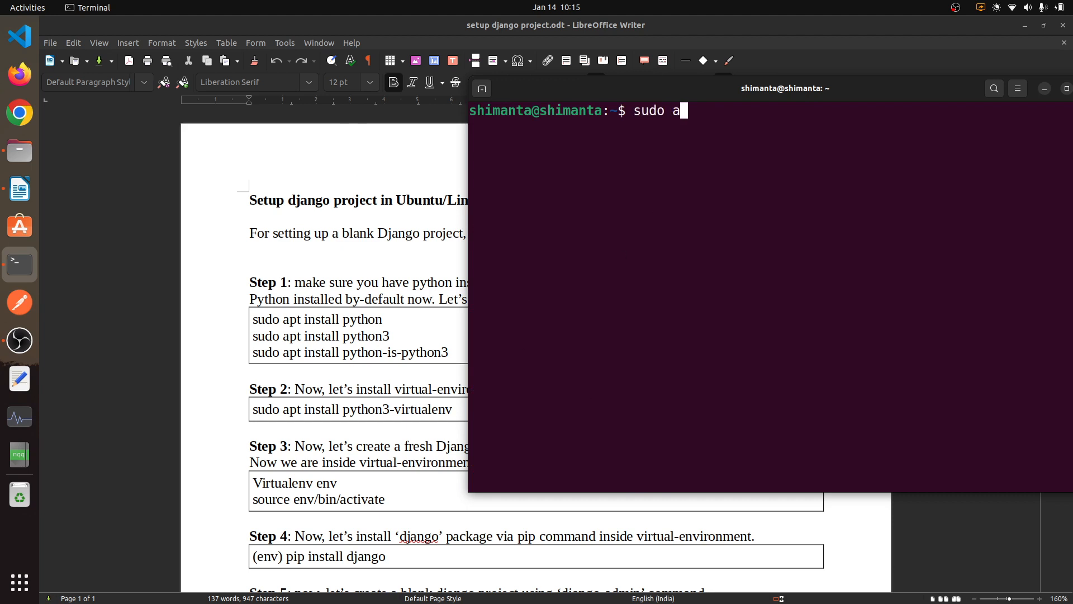
type("pt install p")
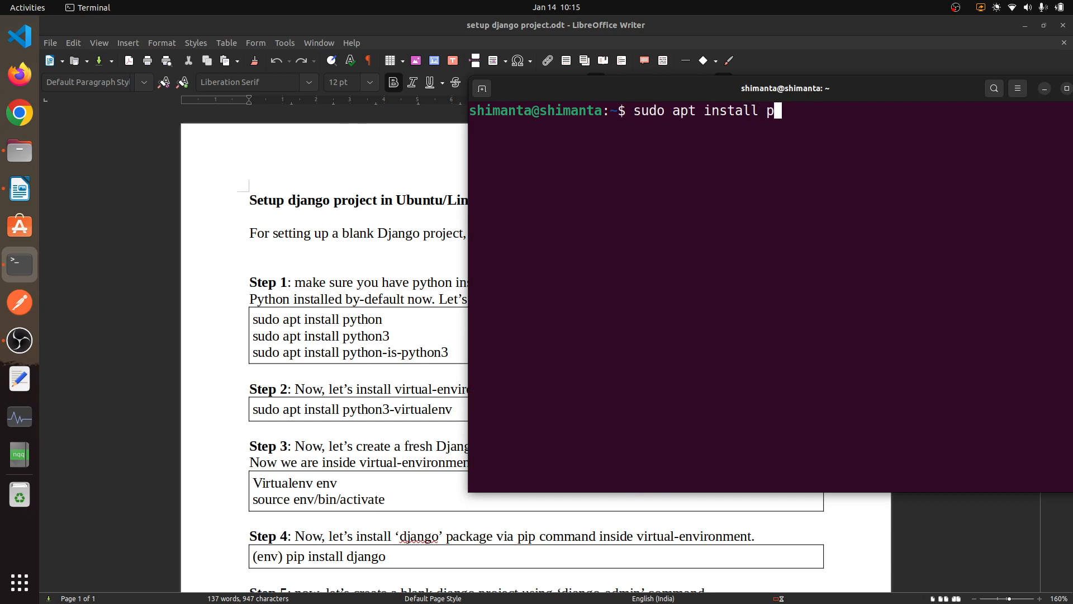
type("ython3-virtuale")
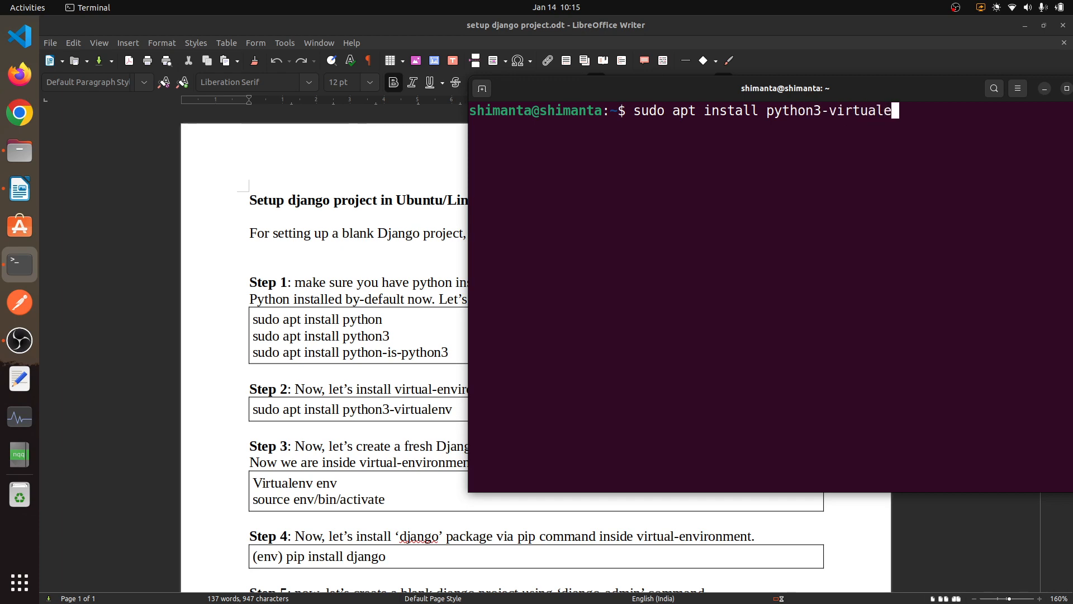
key("Return")
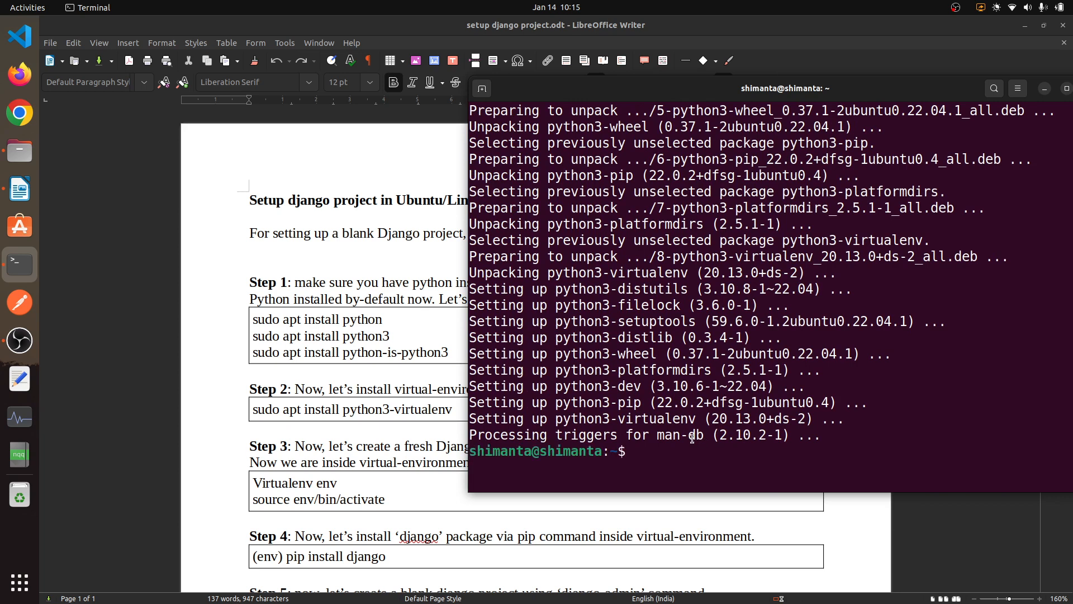
Run sudo apt upgrade, then close the terminal and minimize the setup guide.
type("s")
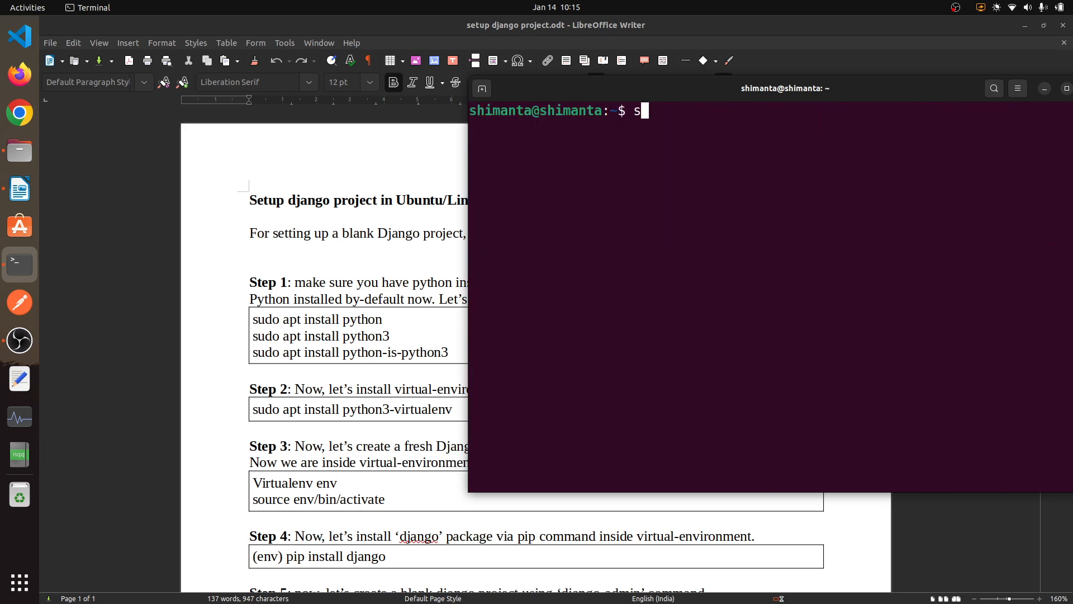
type("udo apt up")
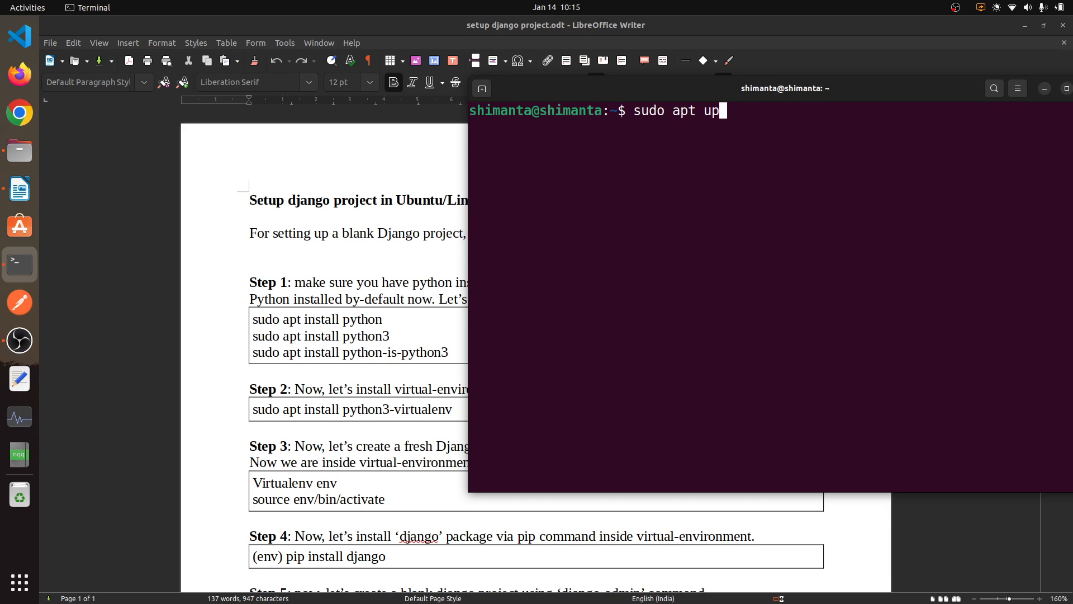
type("gra")
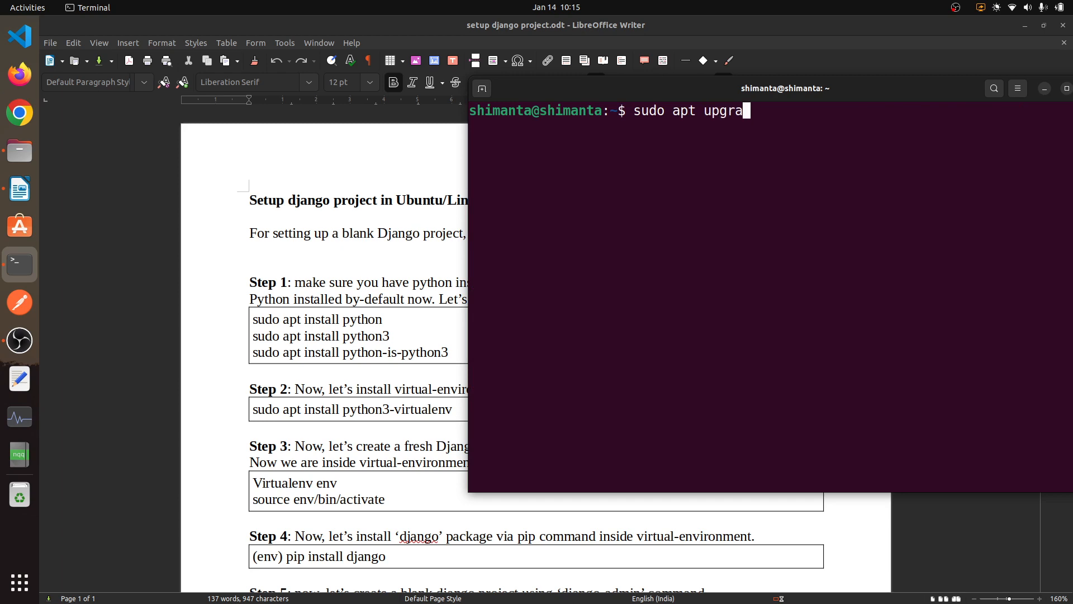
key("Return")
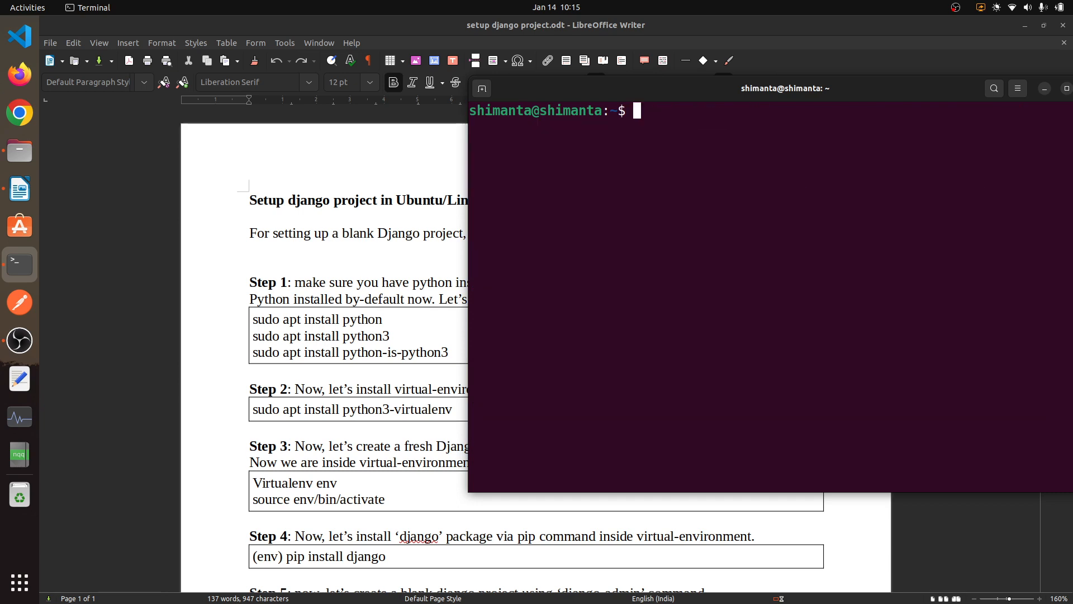
mouse_move(1037, 91)
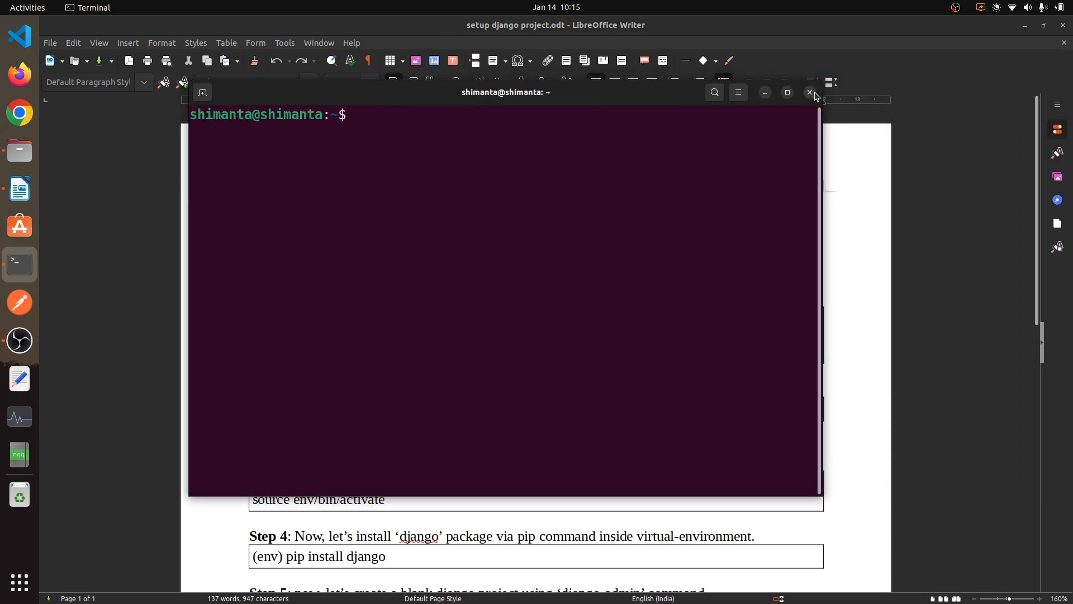
left_click(810, 92)
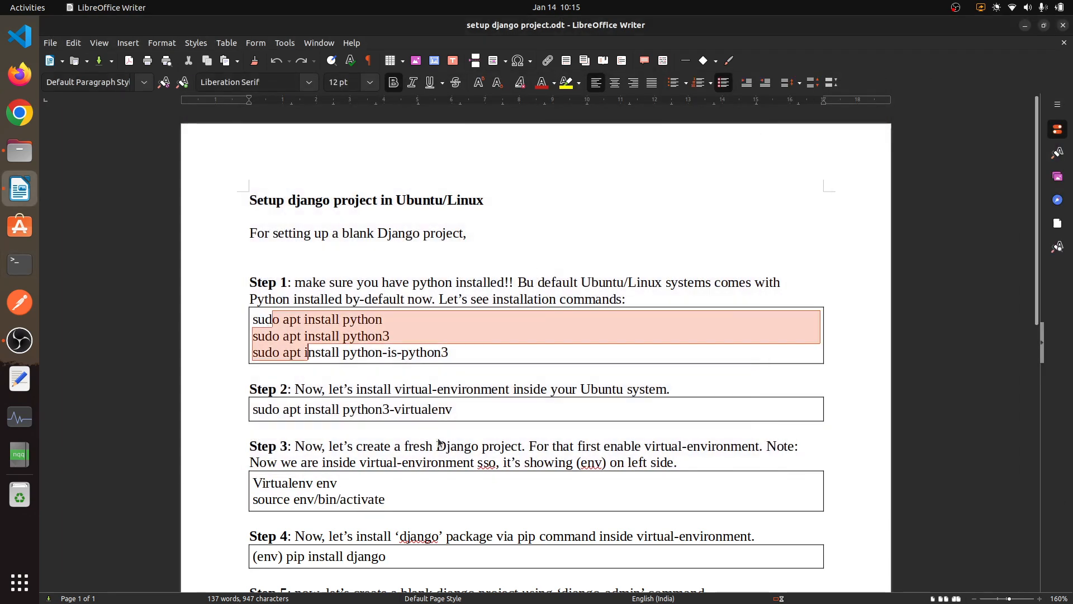
left_click(452, 408)
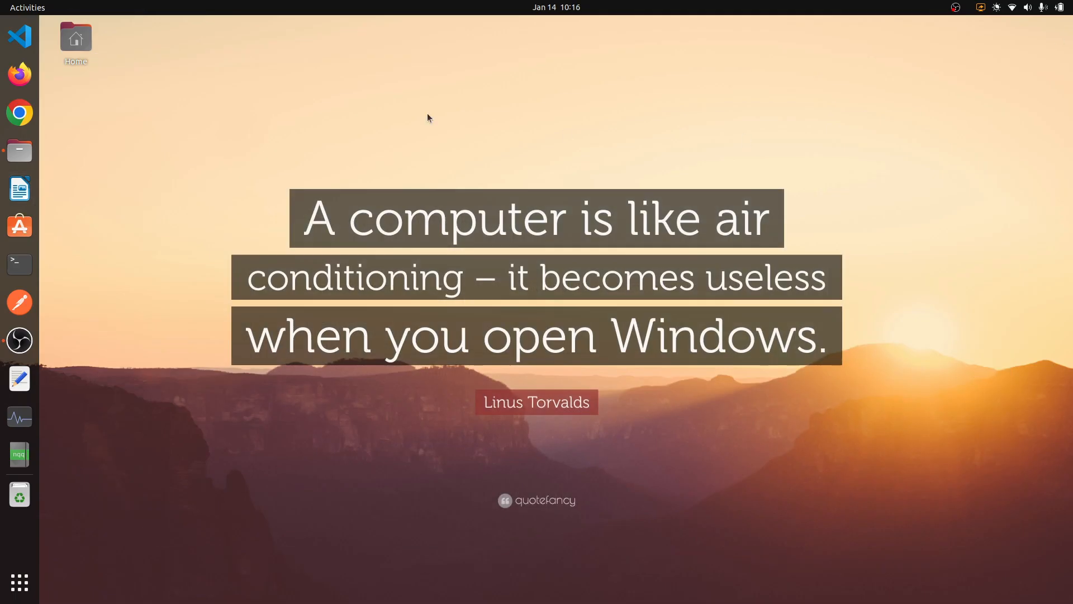
Create a new folder named app1 in django apps and open it in VS Code.
right_click(375, 149)
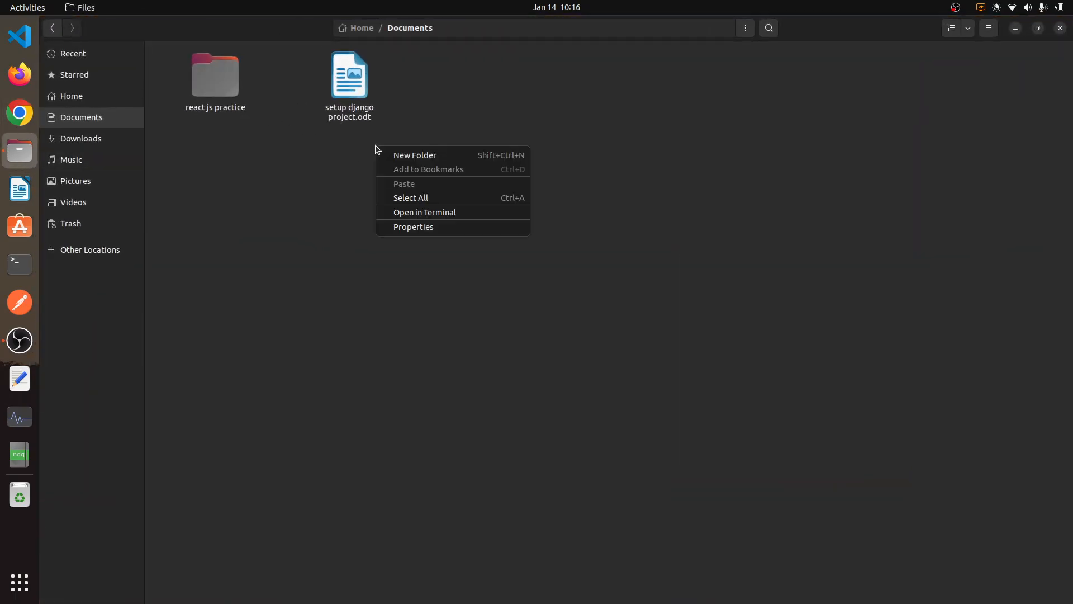
left_click(414, 155)
type("d")
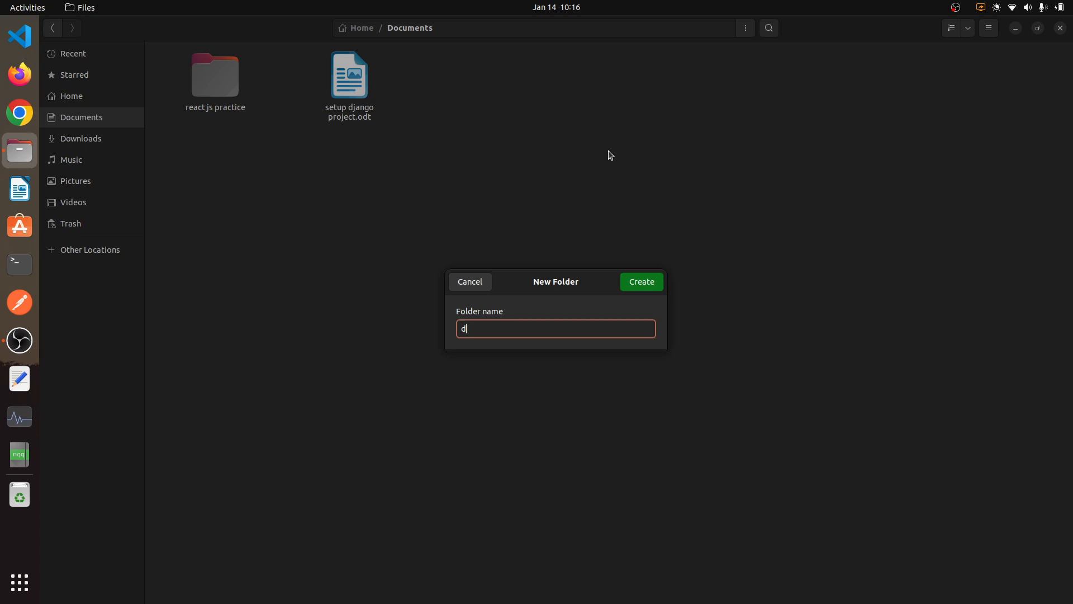
left_click(640, 281)
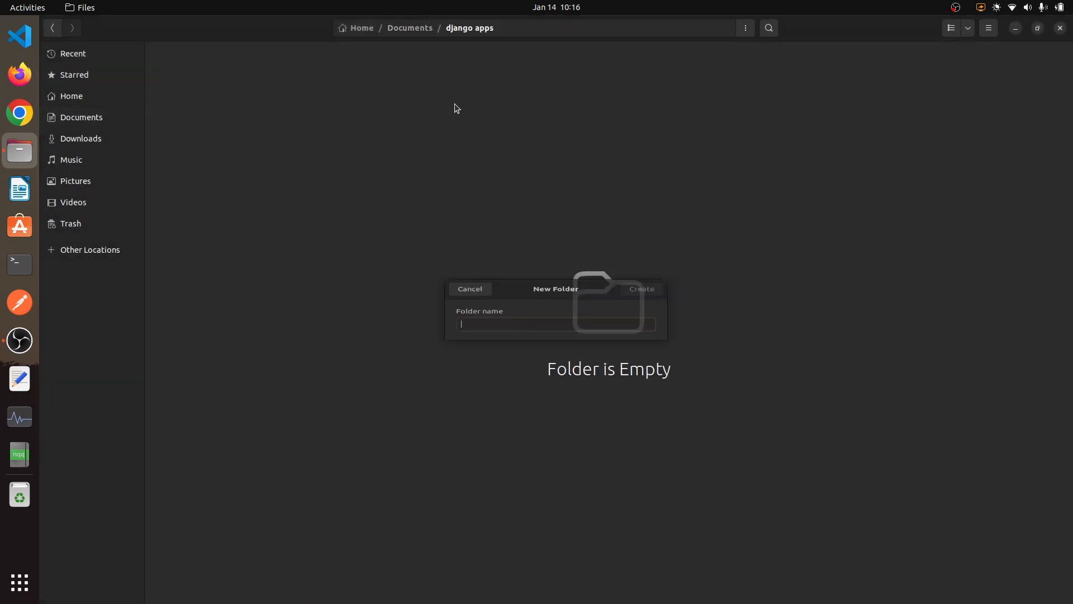
type("a")
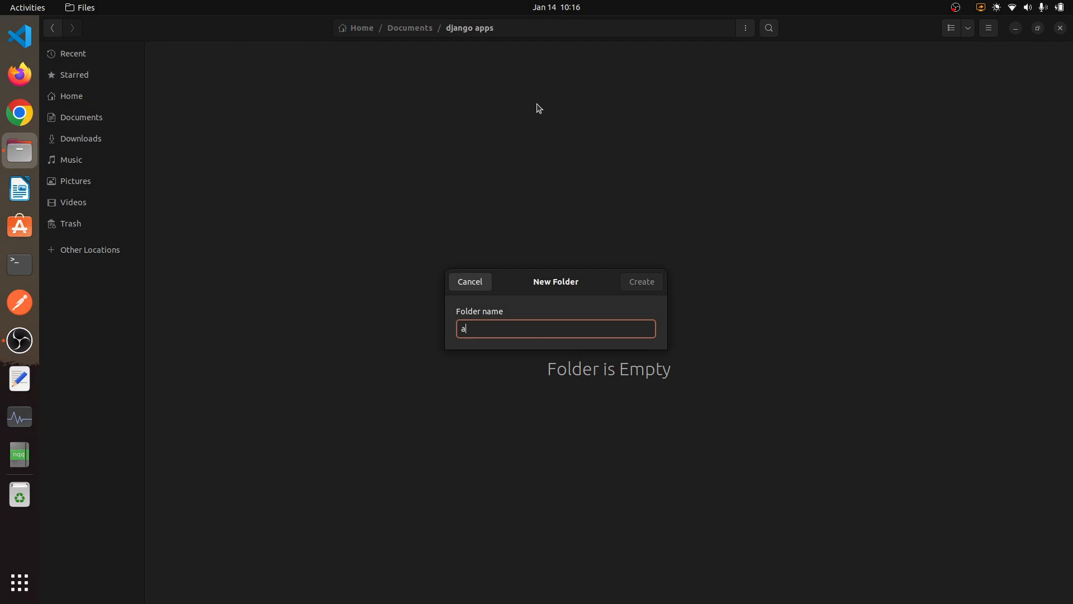
left_click(640, 281)
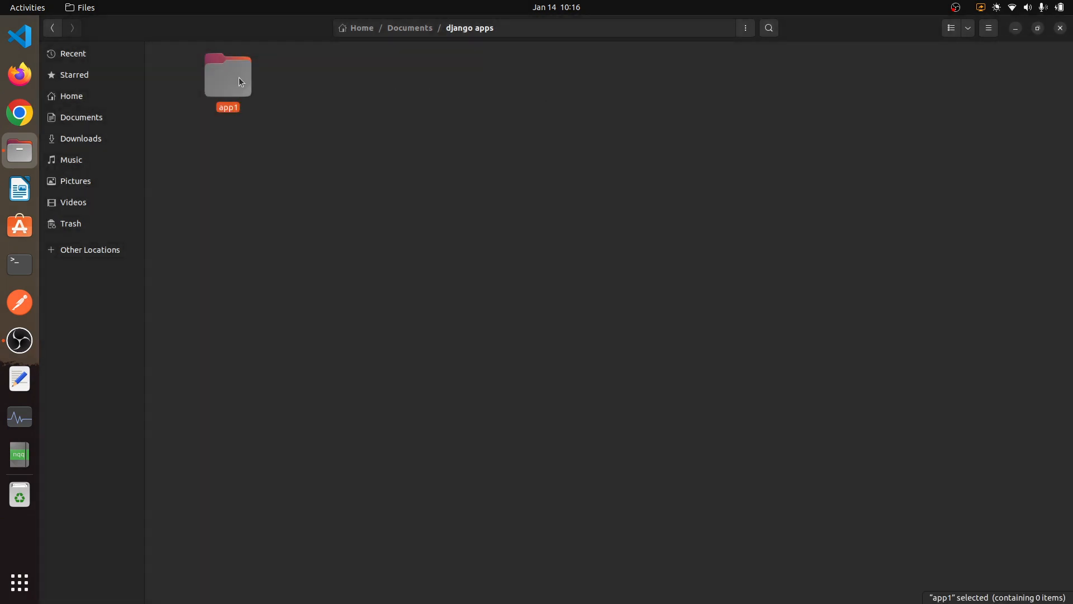
double_click(227, 75)
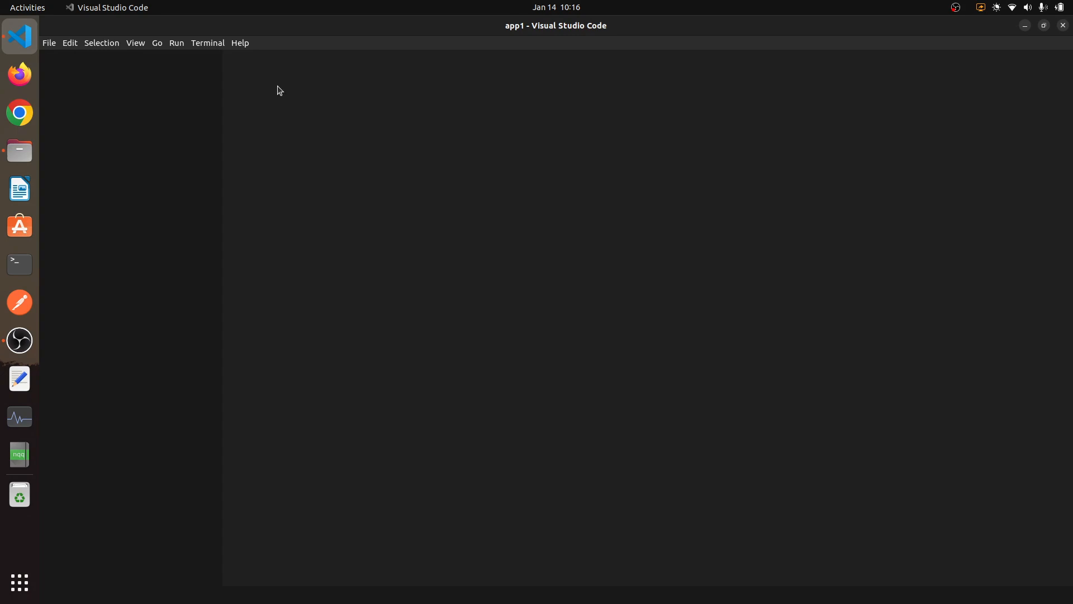
Open a new terminal, create the env virtual environment with virtualenv, and activate it.
left_click(207, 42)
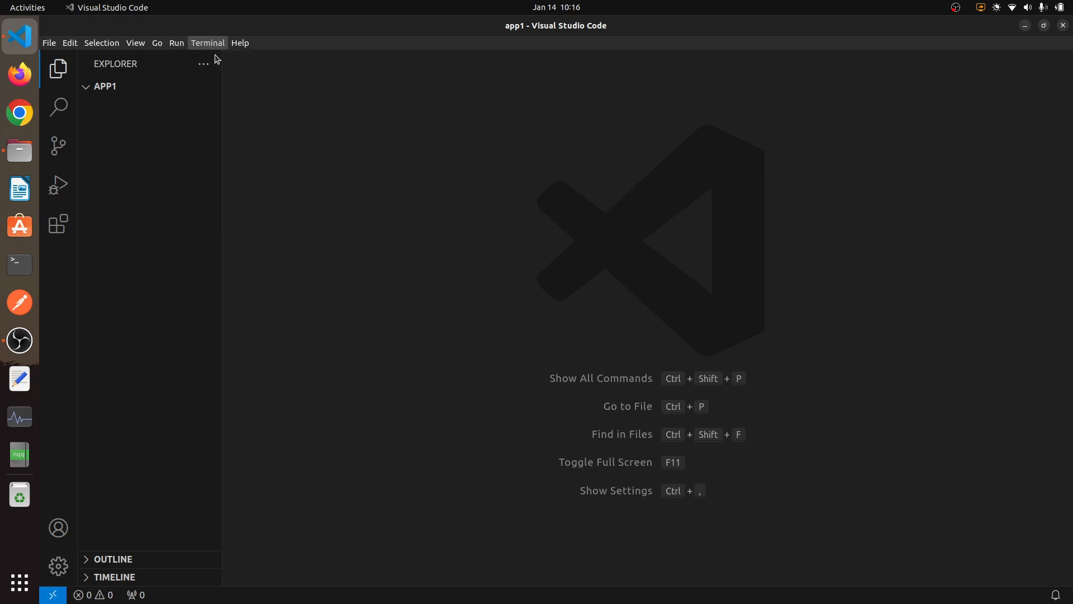
left_click(207, 43)
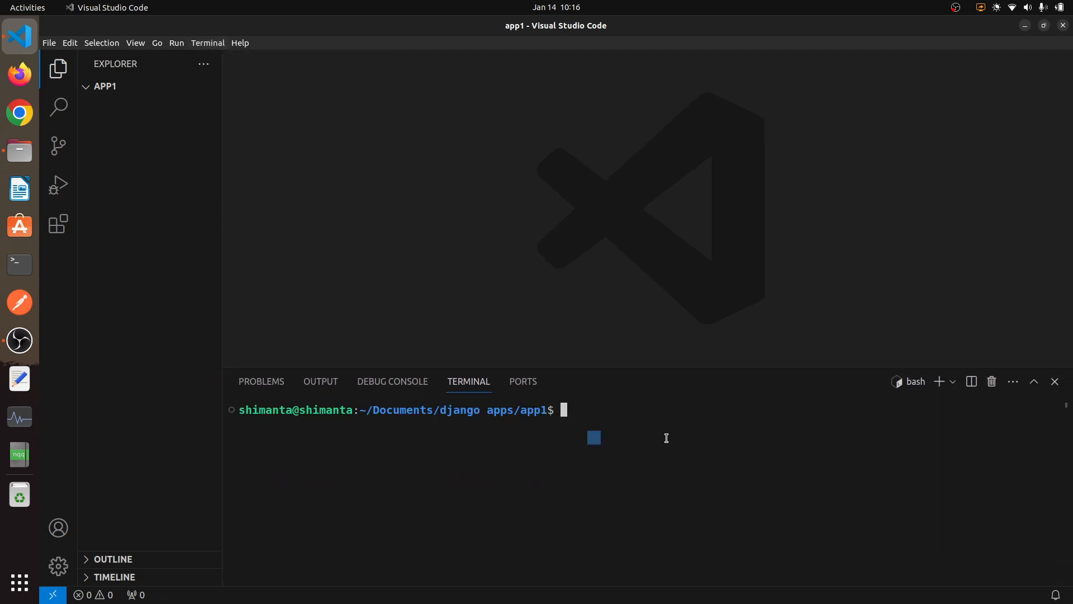
type("virtu")
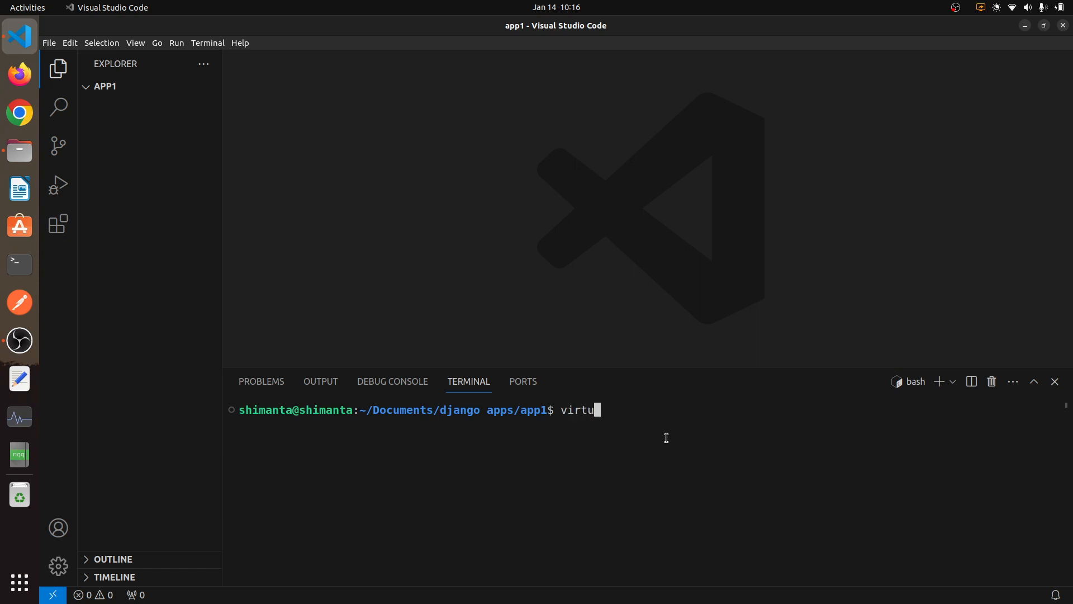
type("alenv envv")
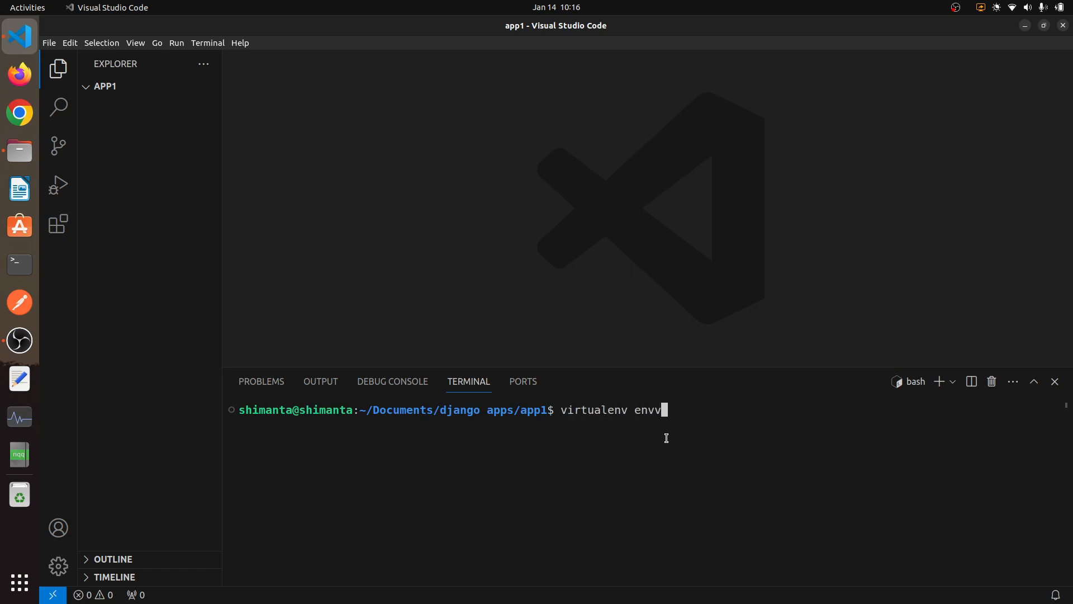
key("Return")
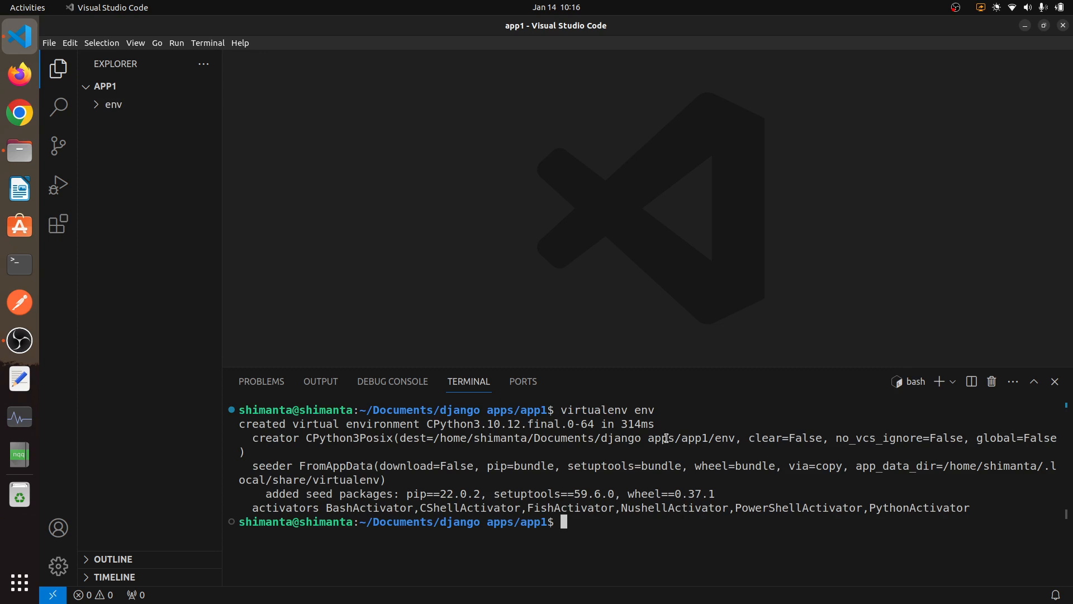
mouse_move(112, 104)
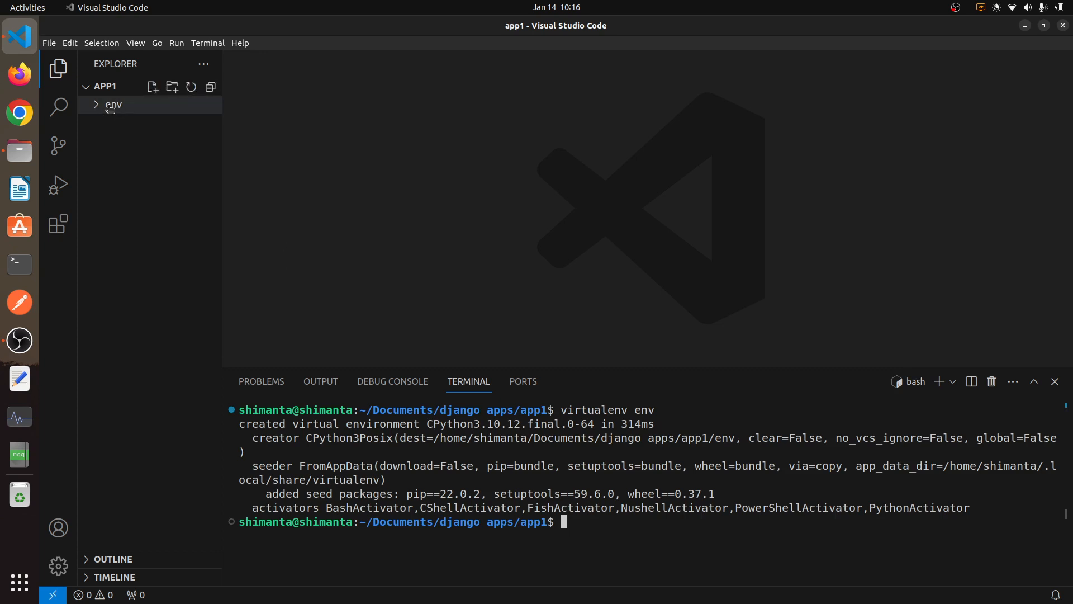
type("s")
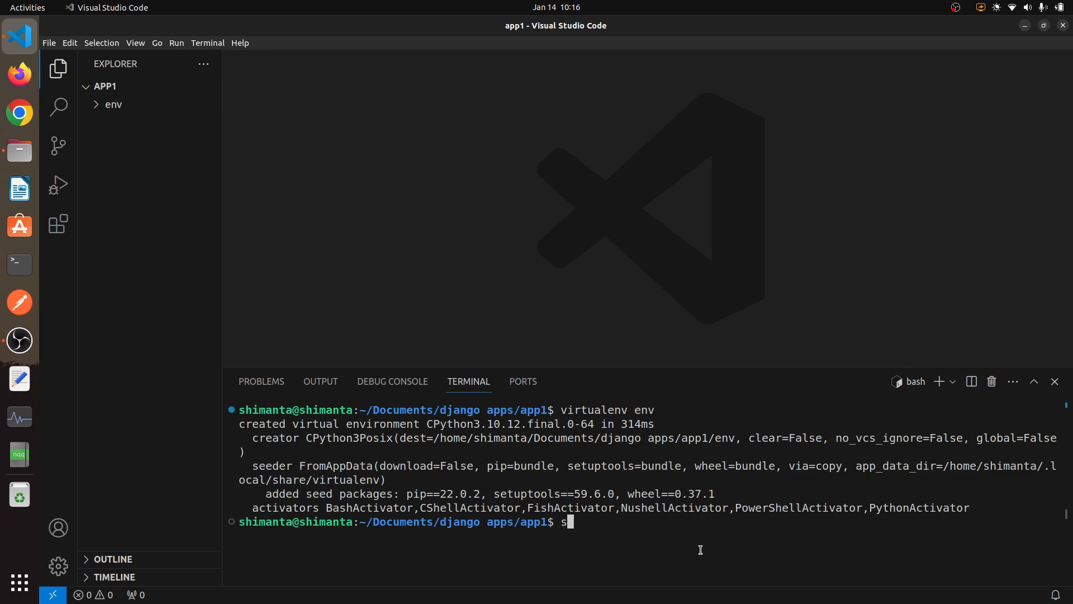
type("ource env/")
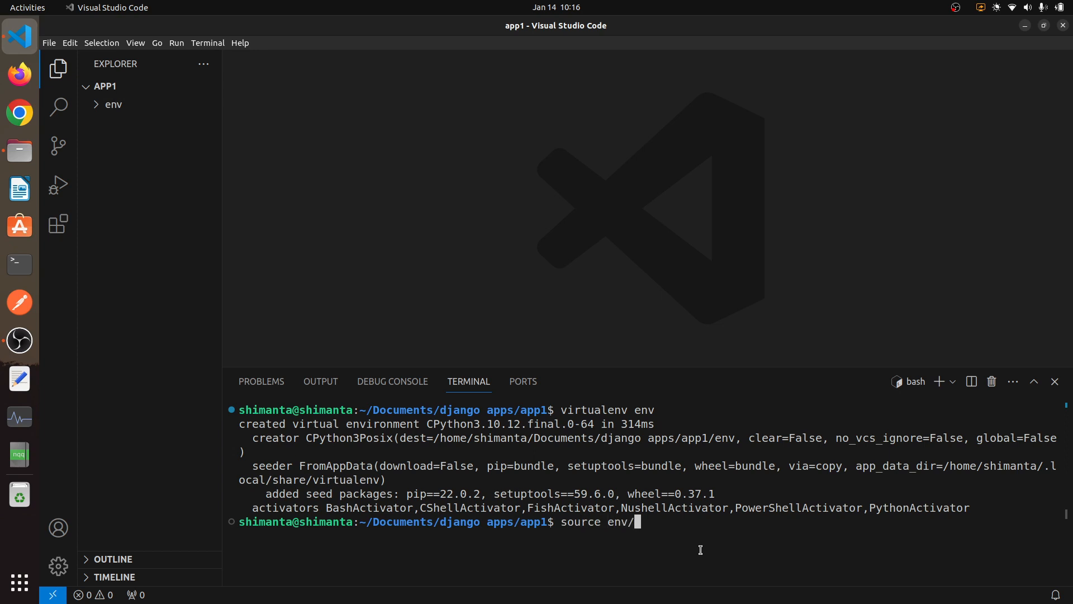
key("Return")
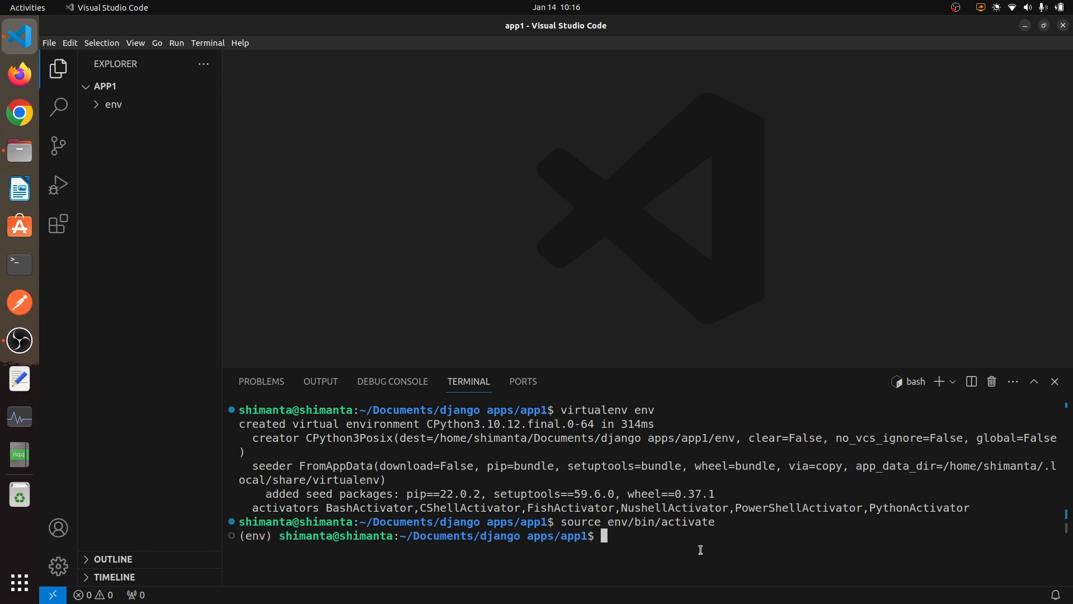
Install Django 5.0.1 with pip and write the package list to requirements.txt.
type("ls")
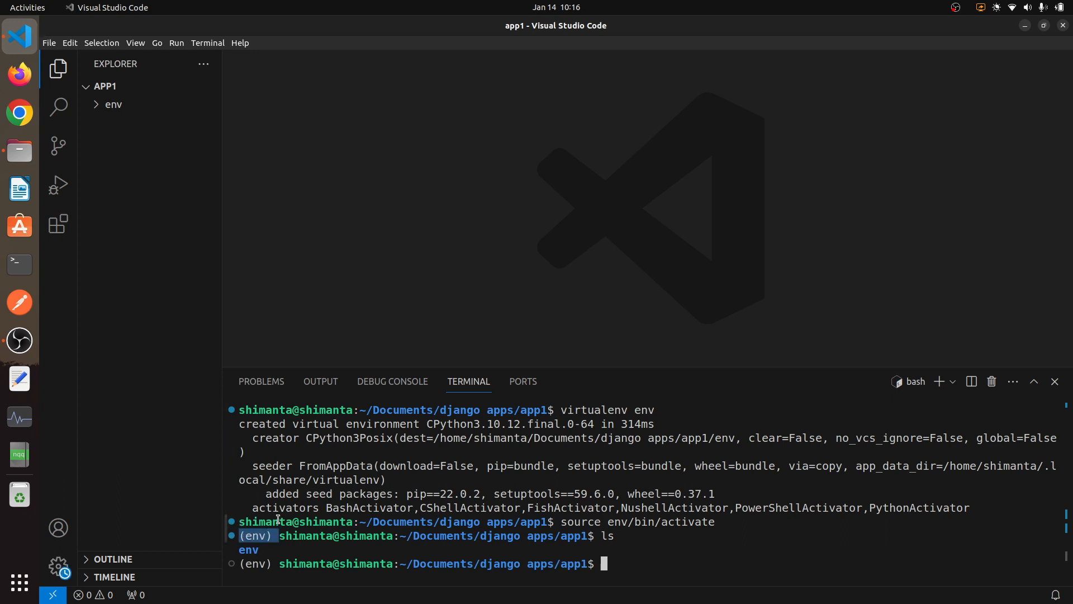
mouse_move(684, 595)
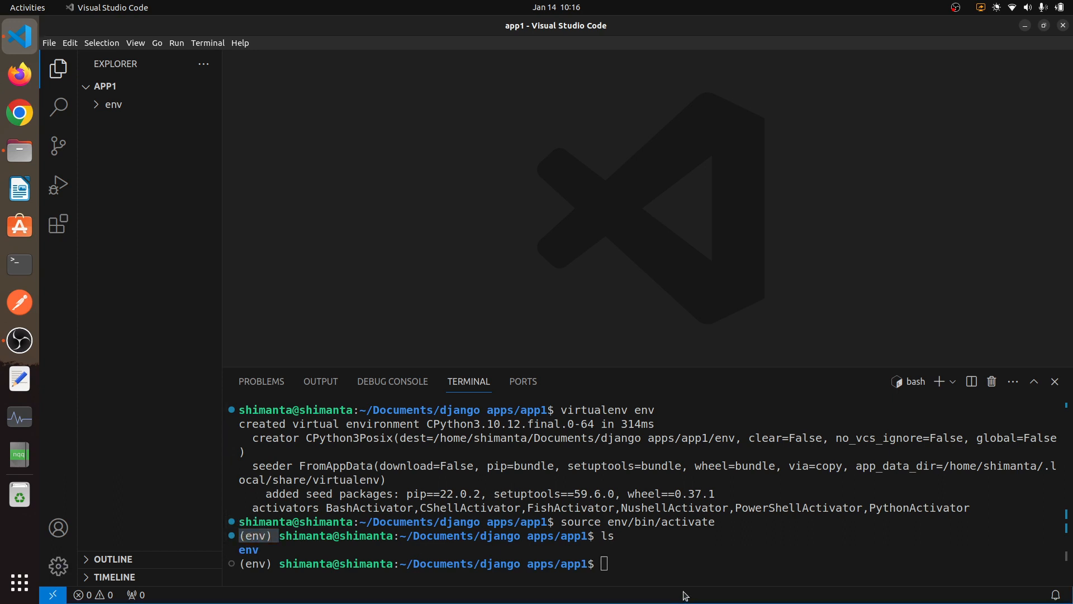
type("clear")
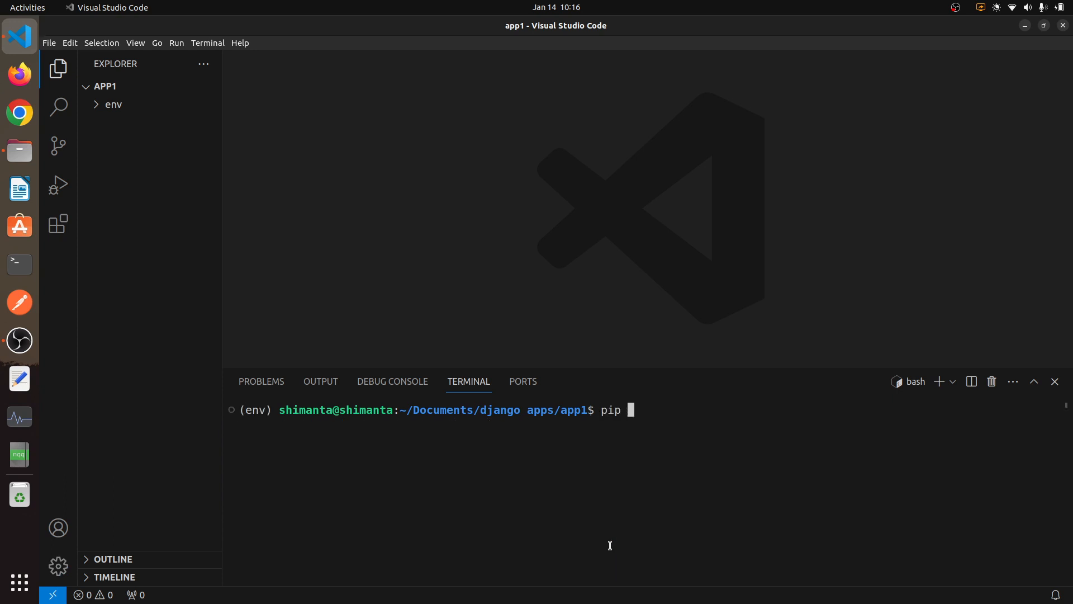
type("install django")
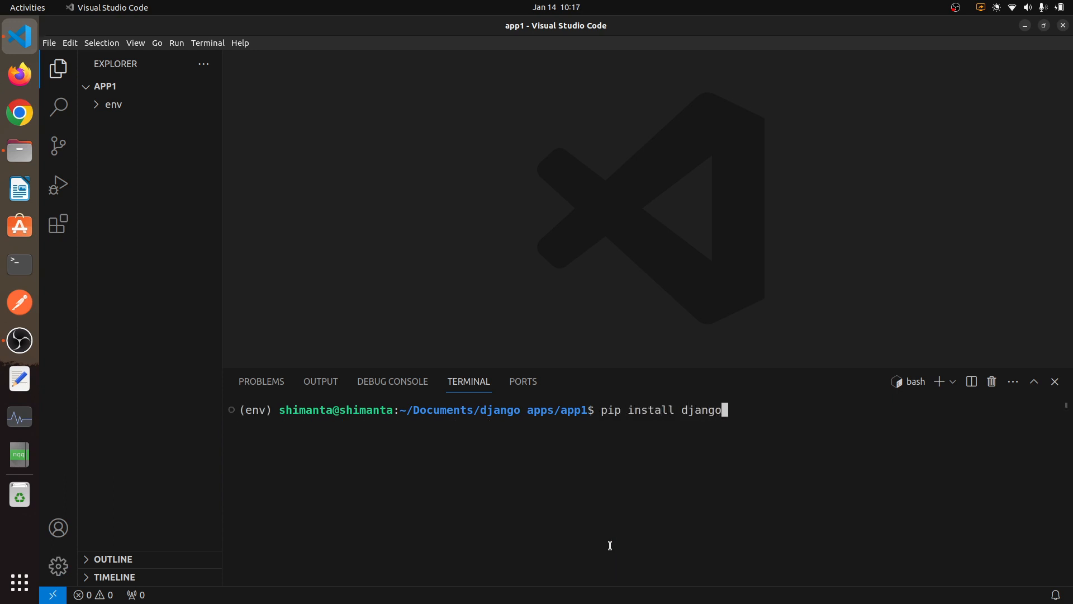
key("Return")
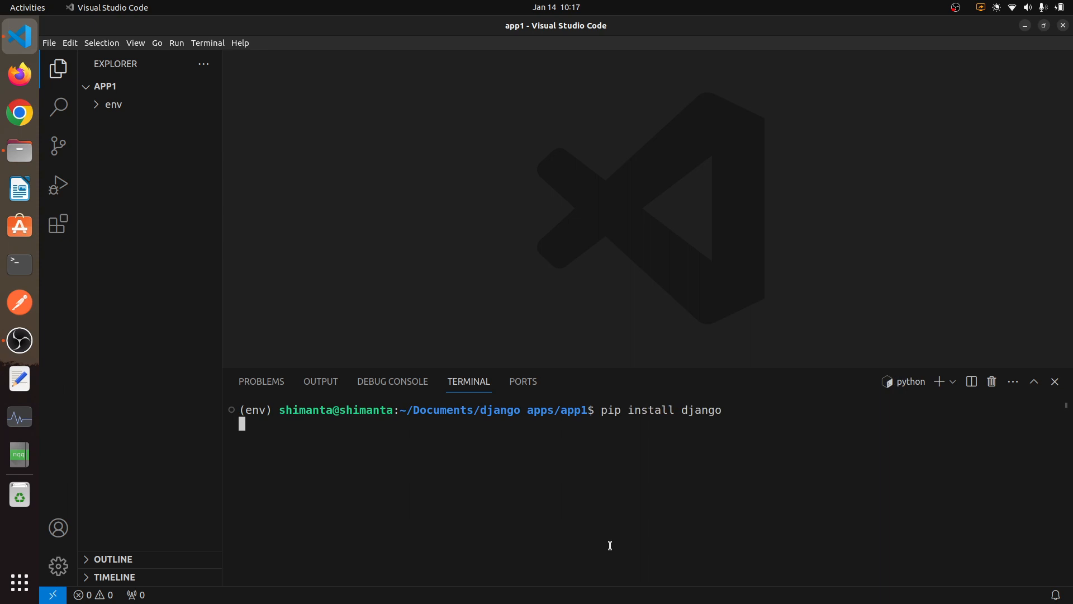
key("Return")
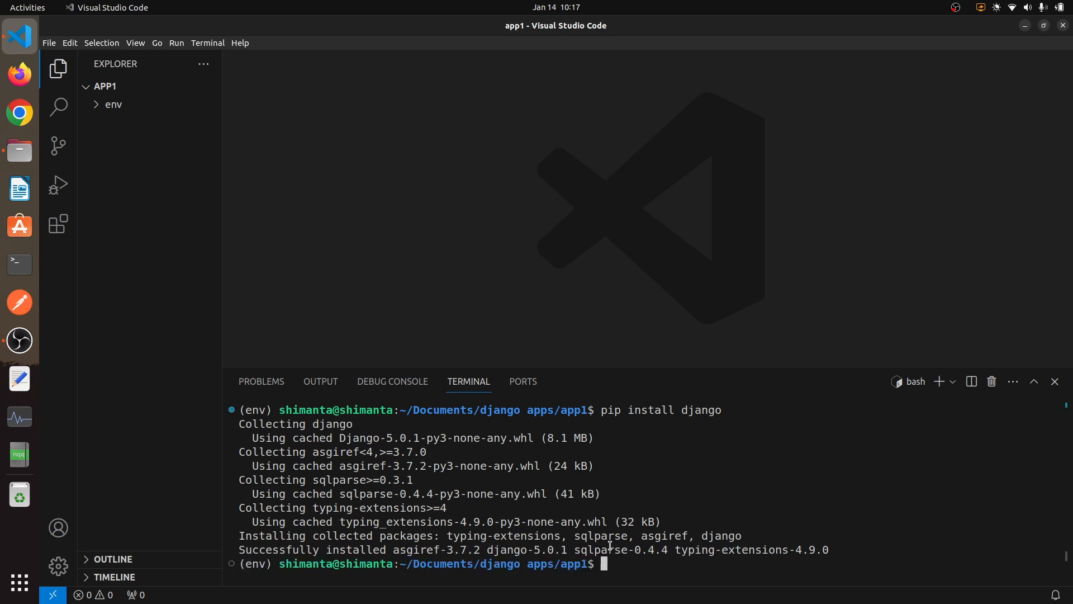
type("pip")
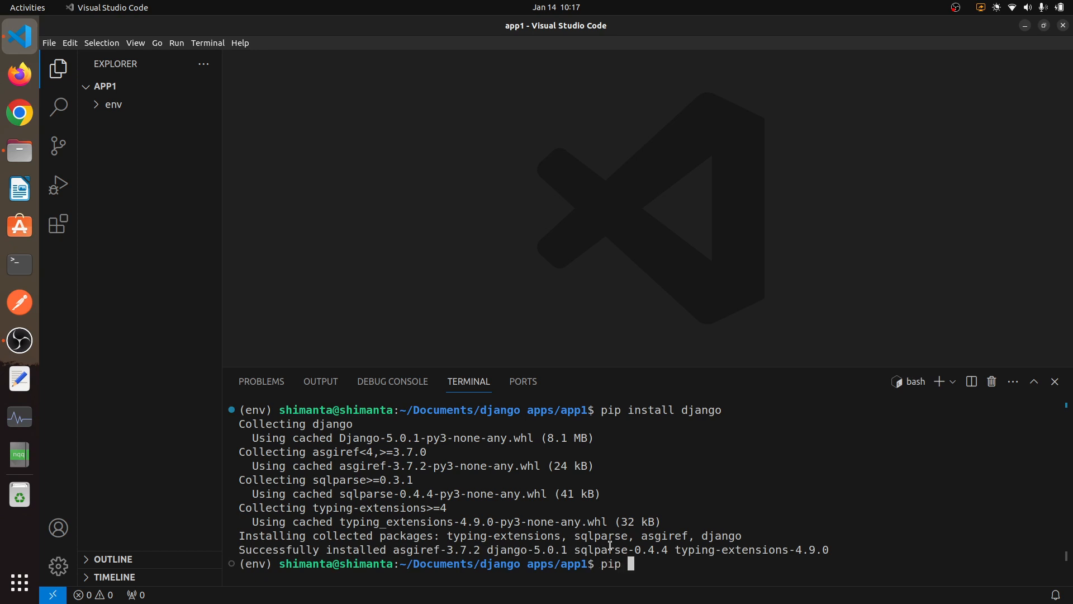
type("freeze > requirements")
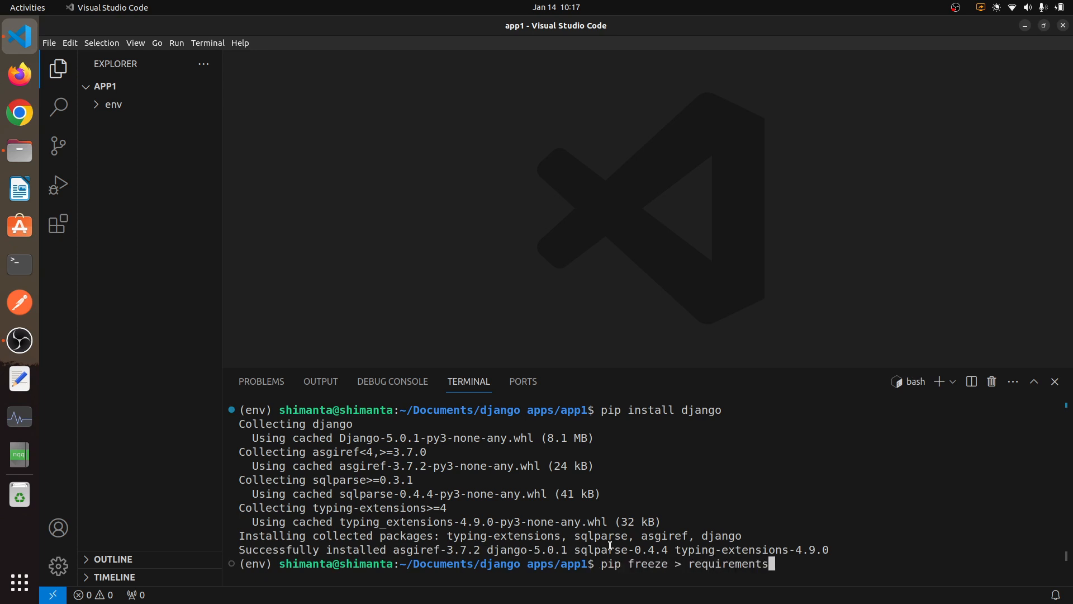
key("Return")
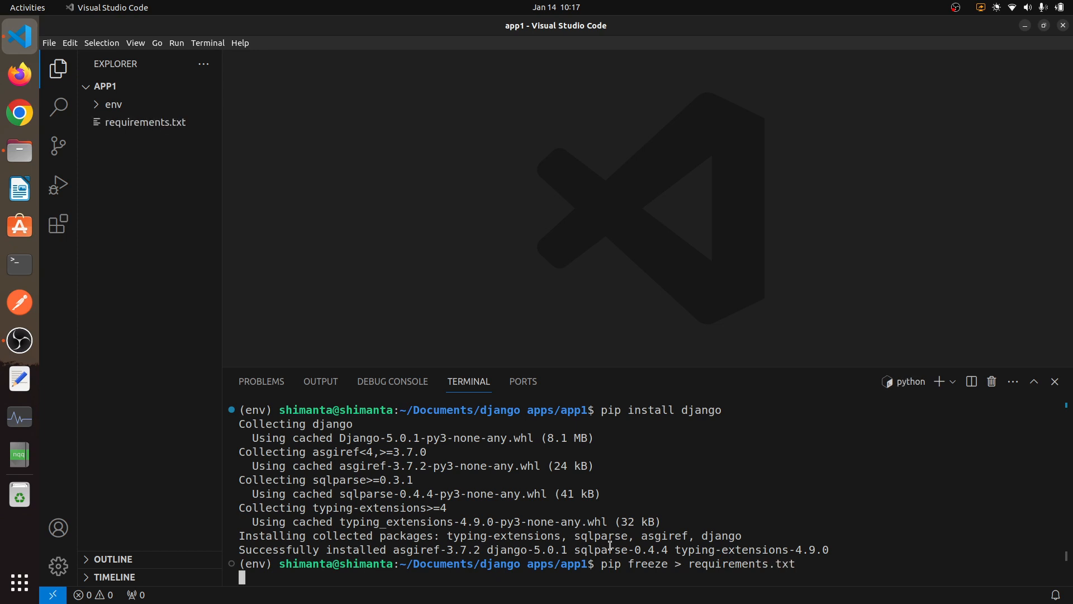
Check requirements.txt lists Django 5.0.1 and its dependencies, then clear the terminal.
left_click(145, 121)
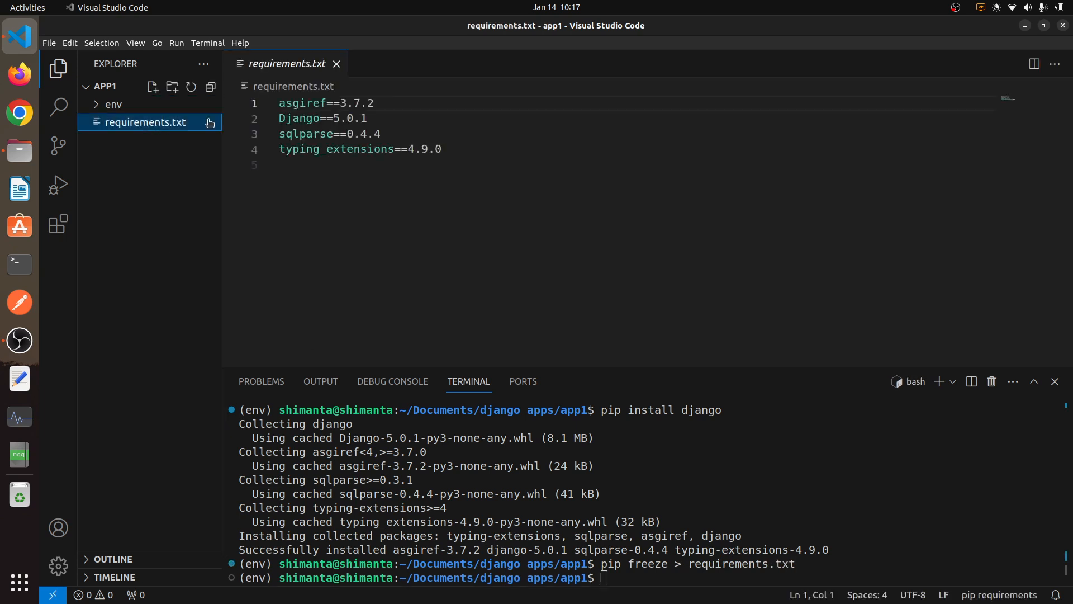
left_click(336, 63)
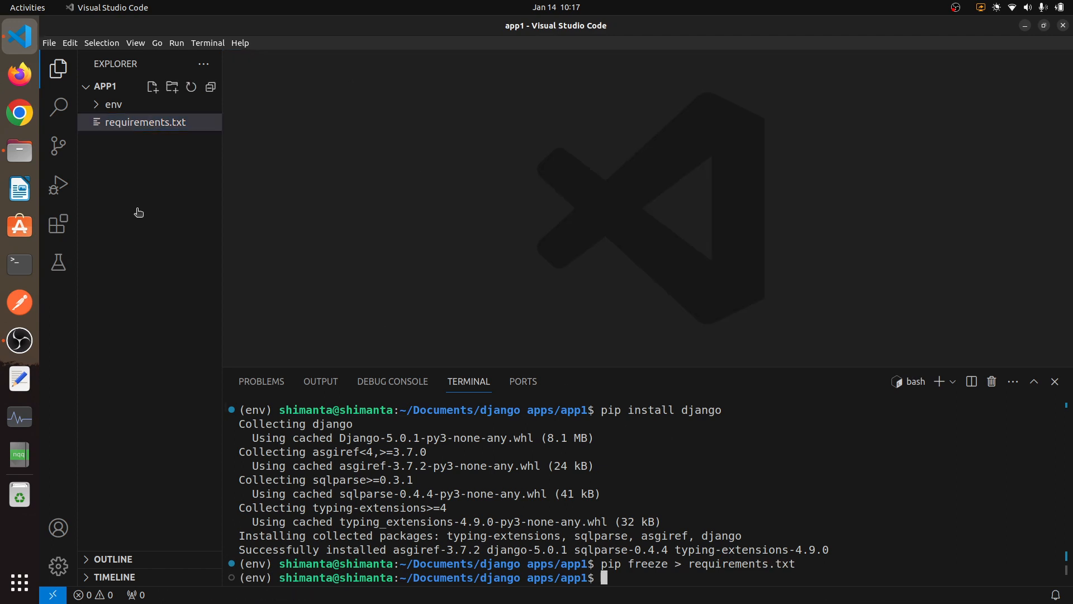
left_click(144, 122)
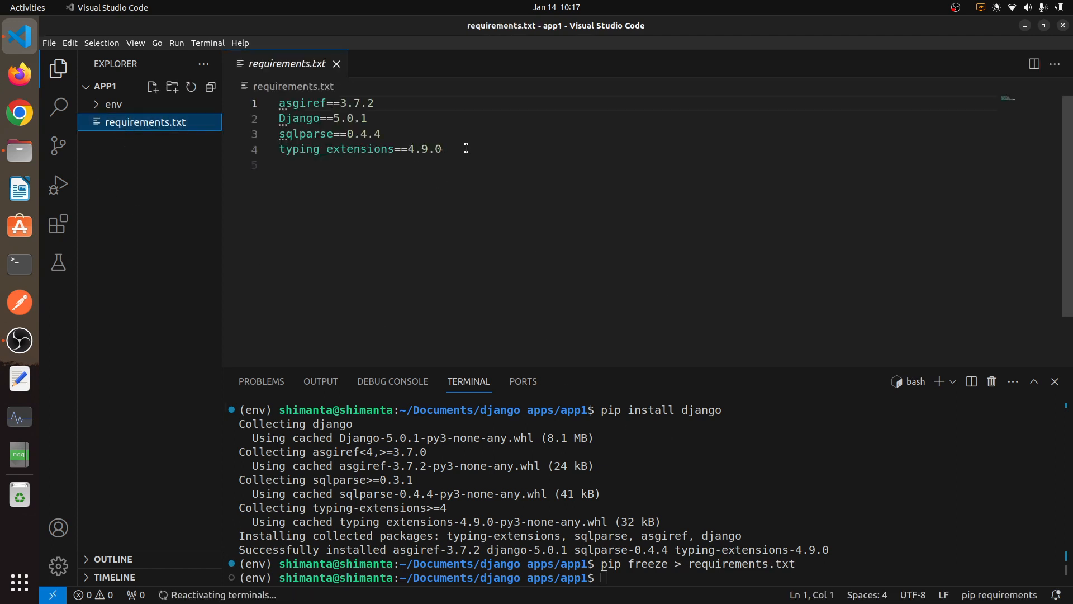
key("ctrl+a")
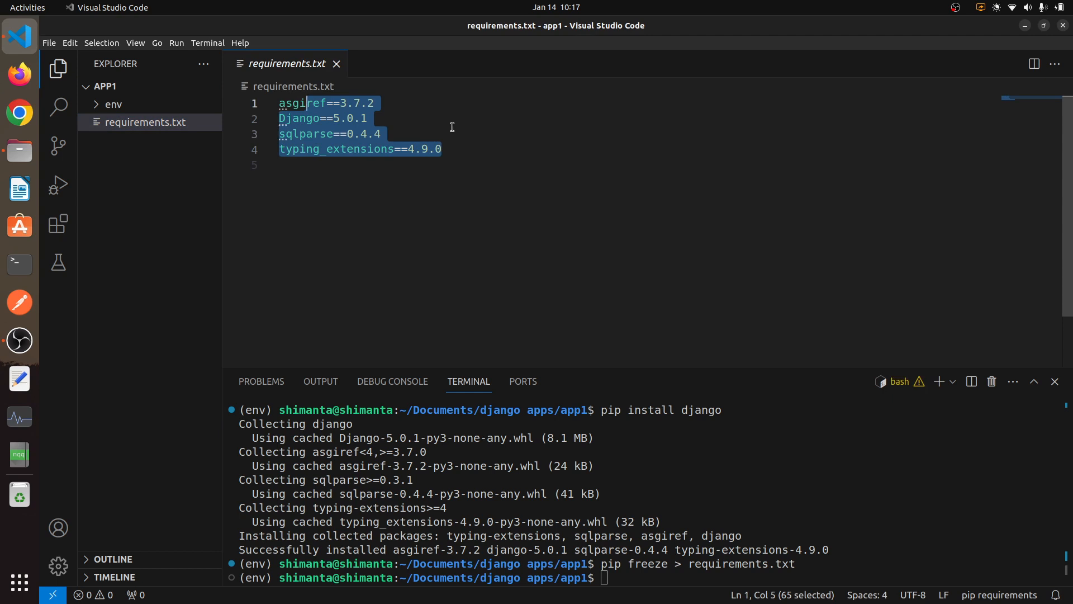
left_click(336, 63)
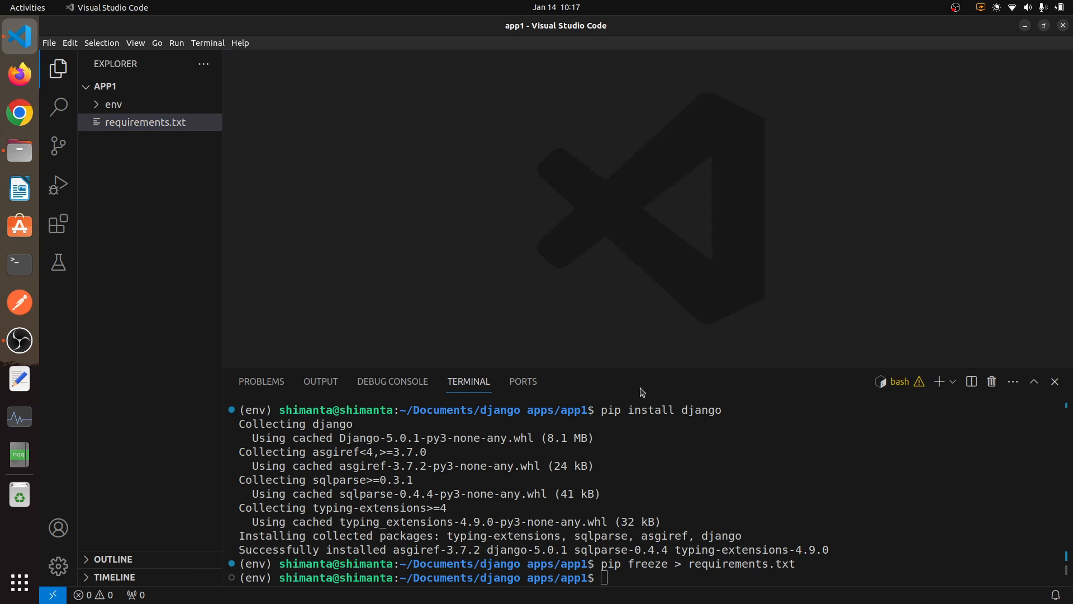
type("clear")
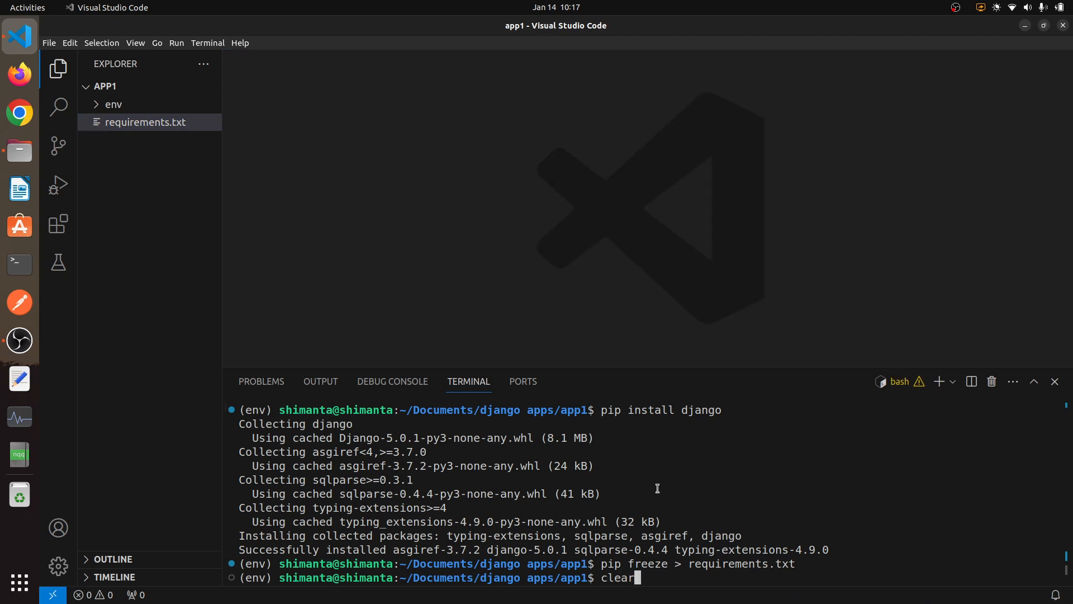
key("Return")
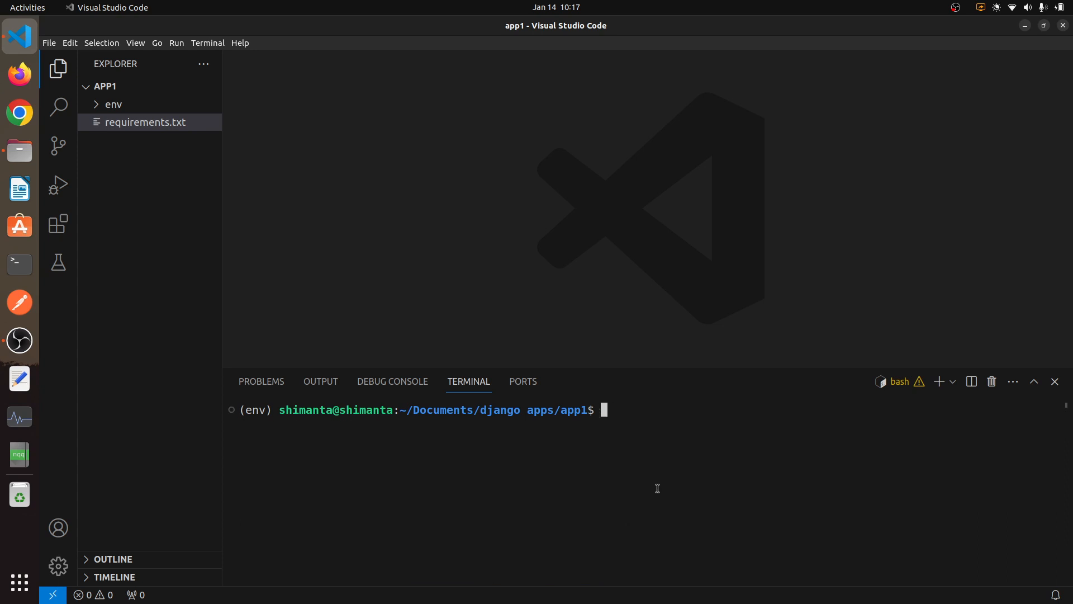
Run django-admin startproject base . to add the base package and manage.py, then peek inside base.
type("django-adm")
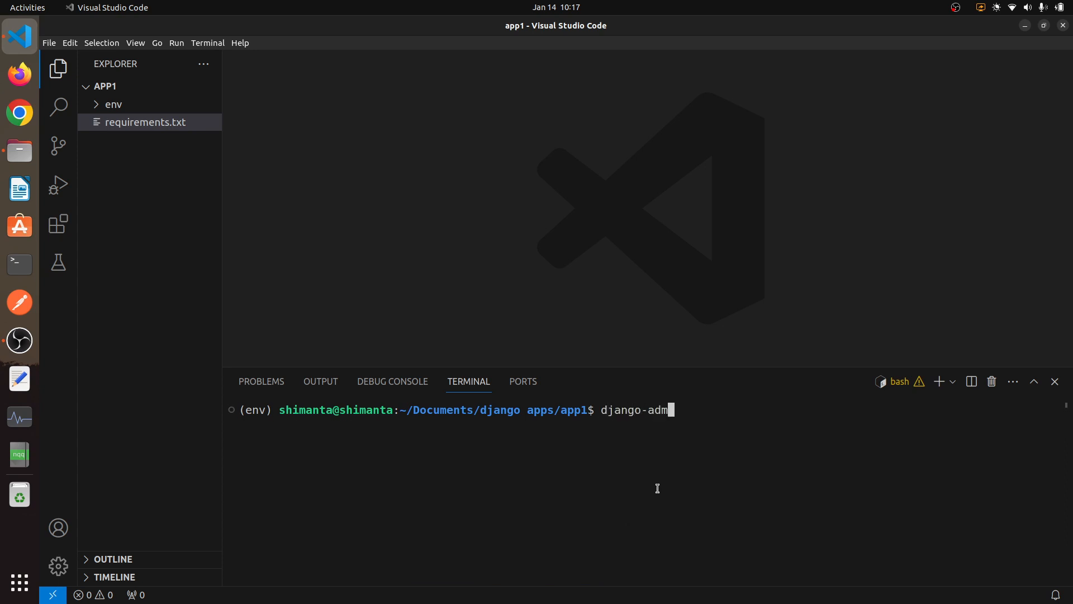
type("in start")
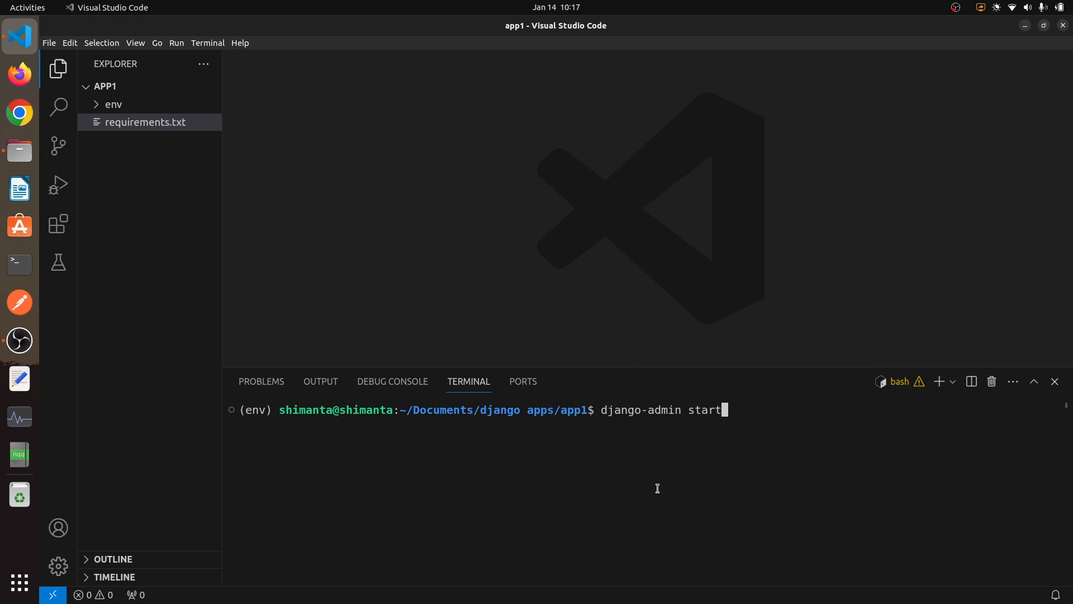
type("proj")
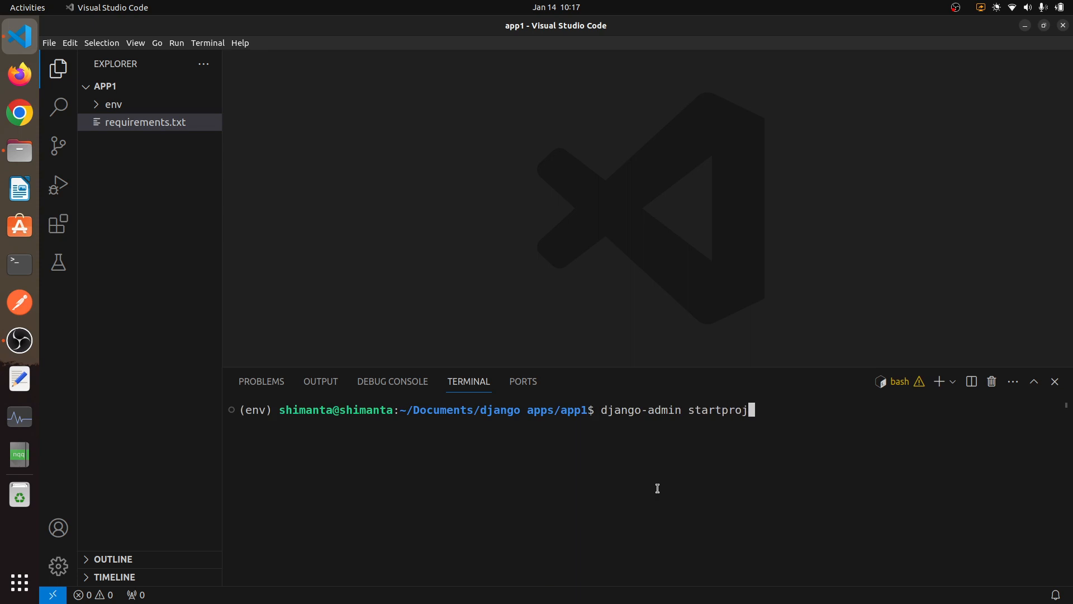
type("ect")
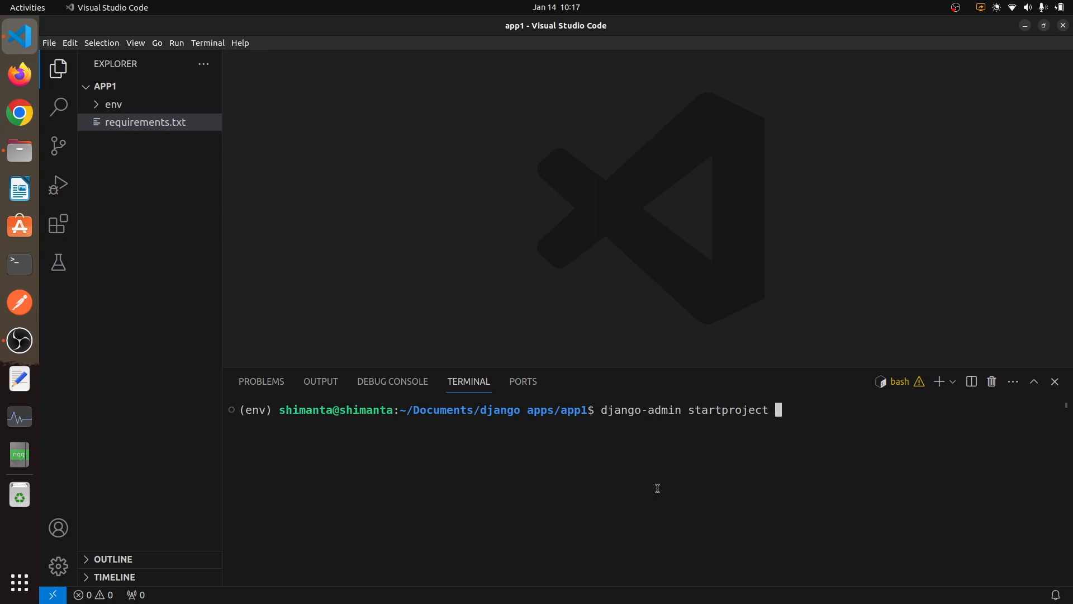
type("base")
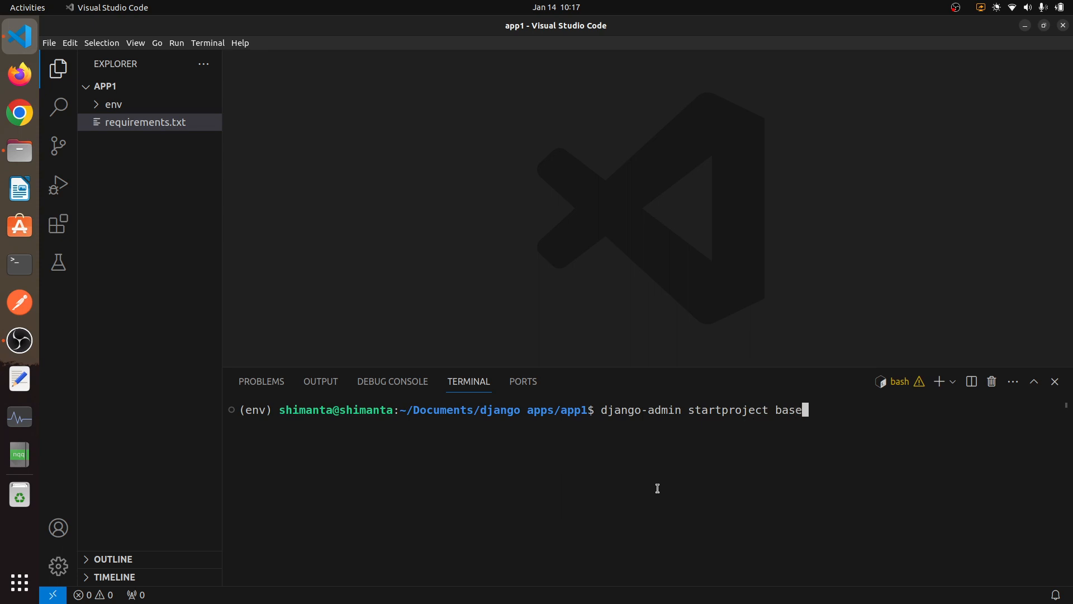
key("Return")
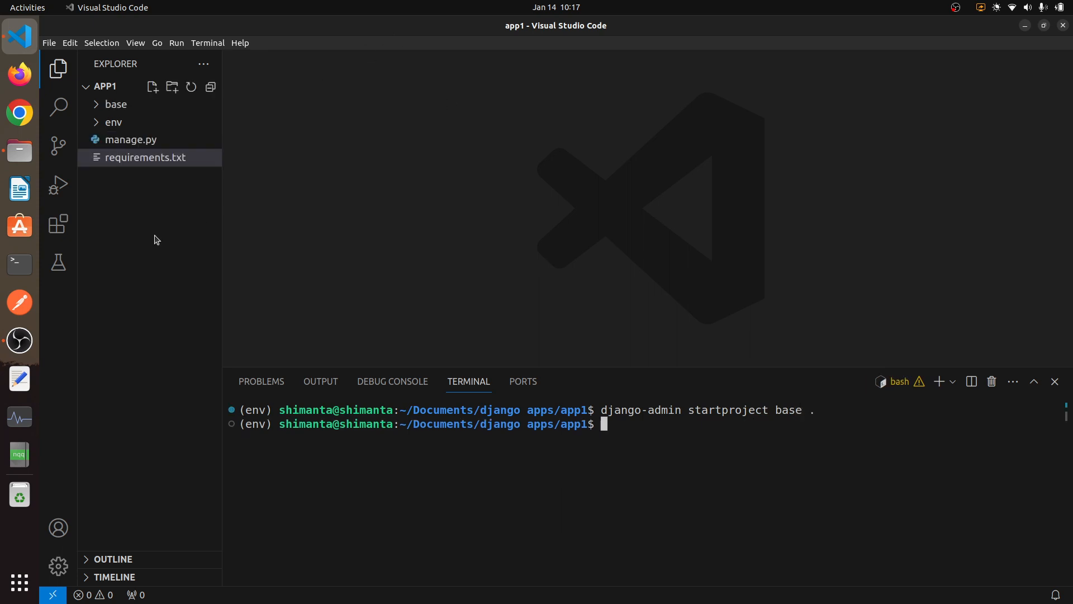
left_click(115, 104)
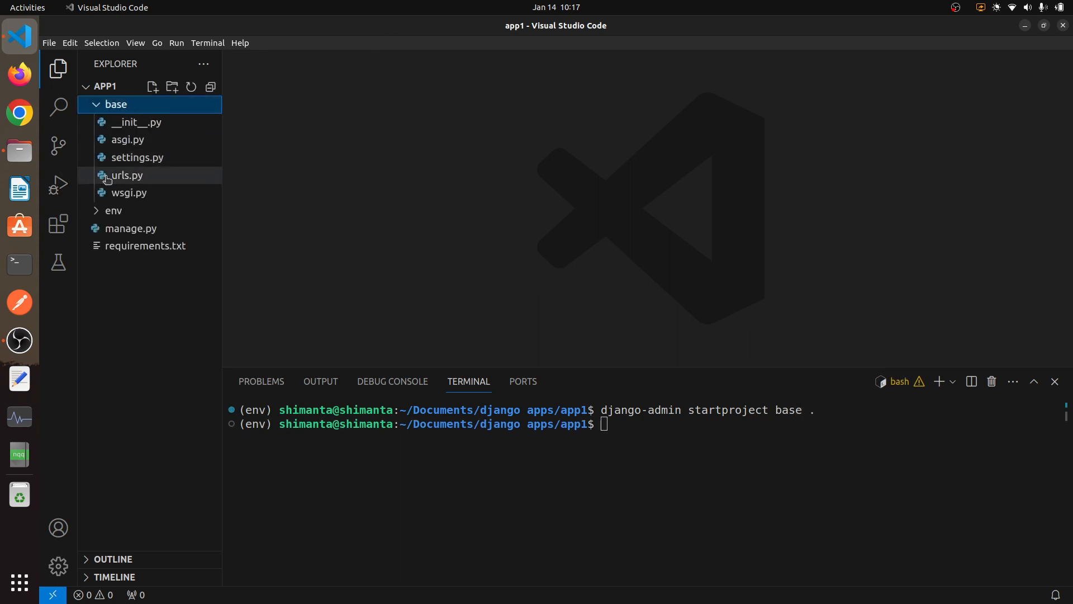
left_click(116, 104)
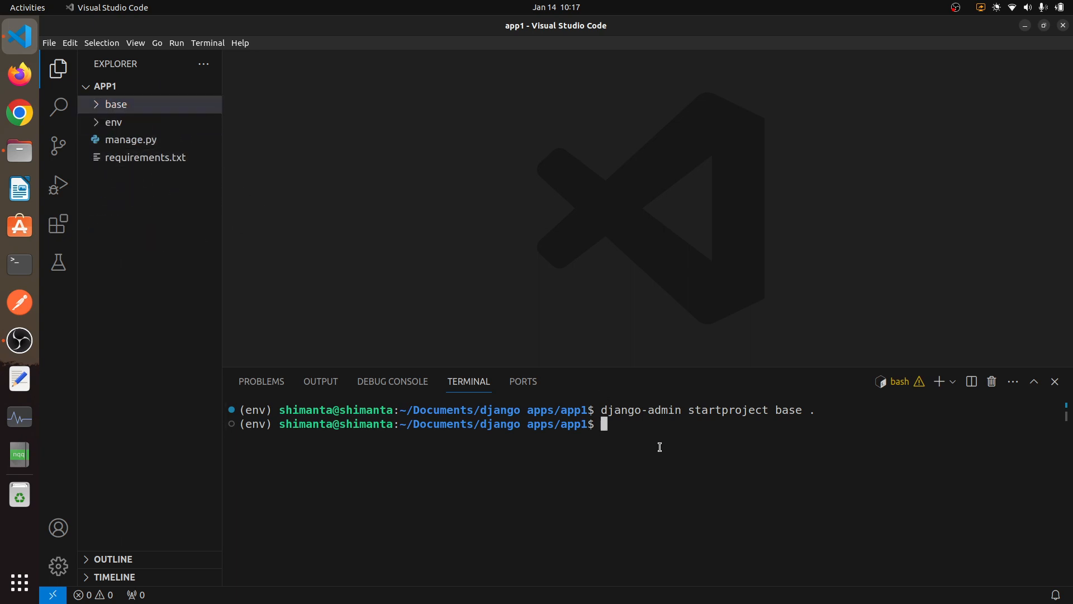
type("python")
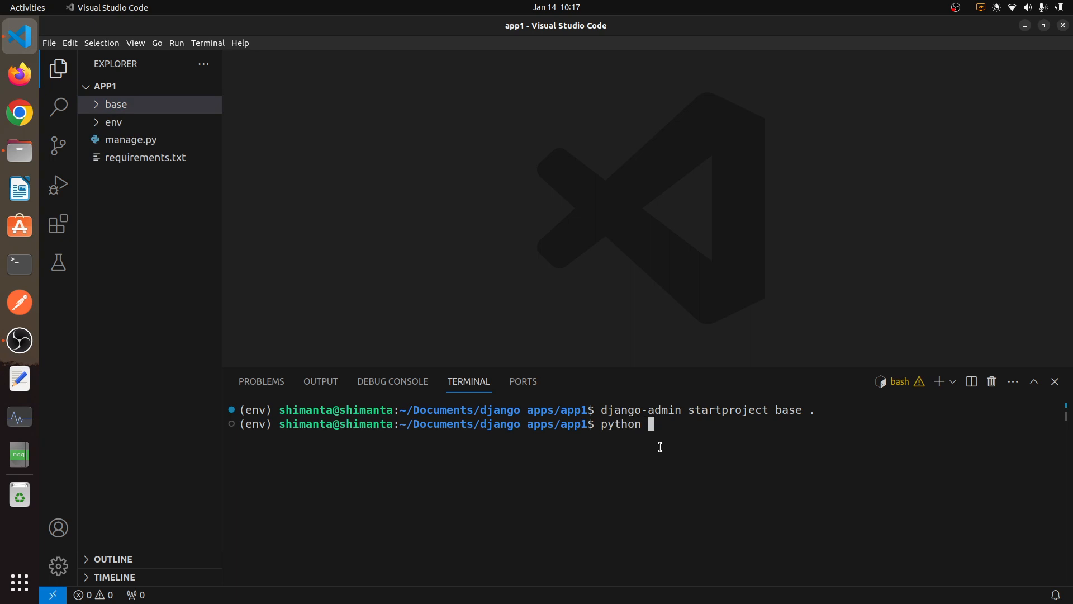
type("manage.py runser")
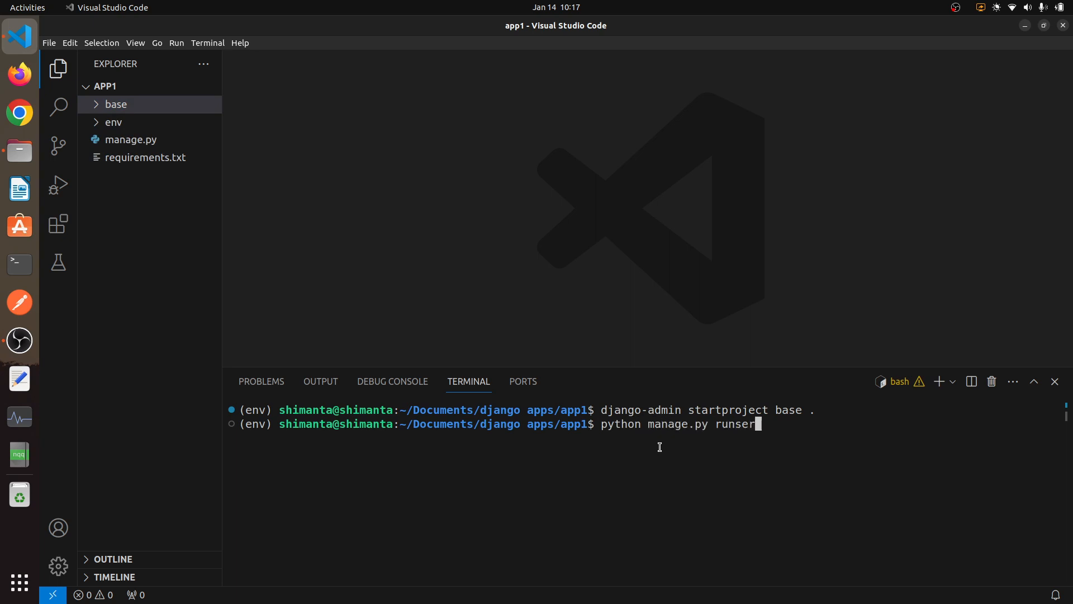
key("Return")
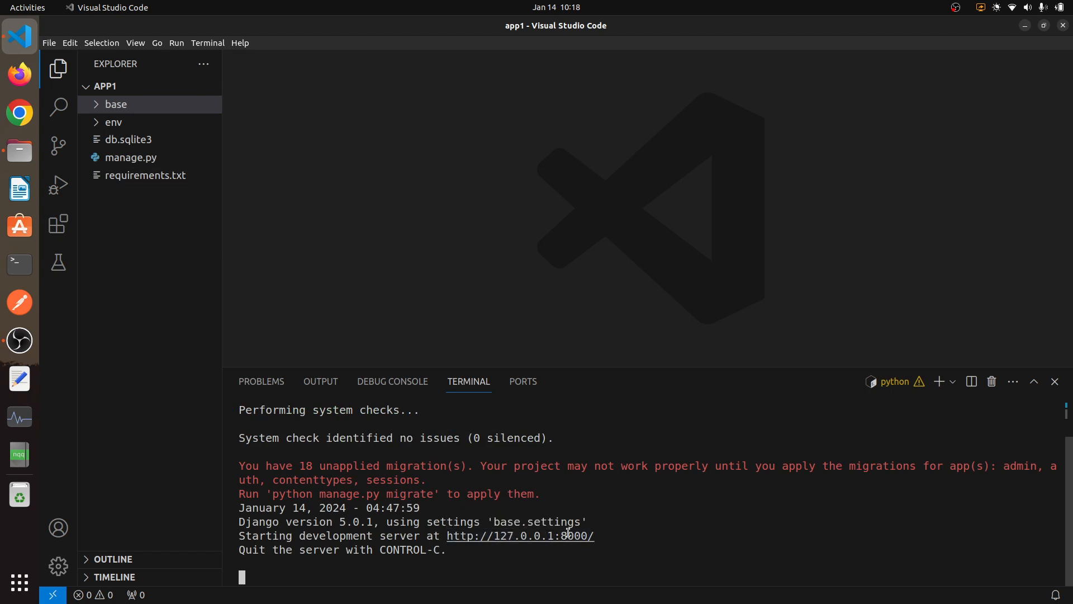
left_click(19, 73)
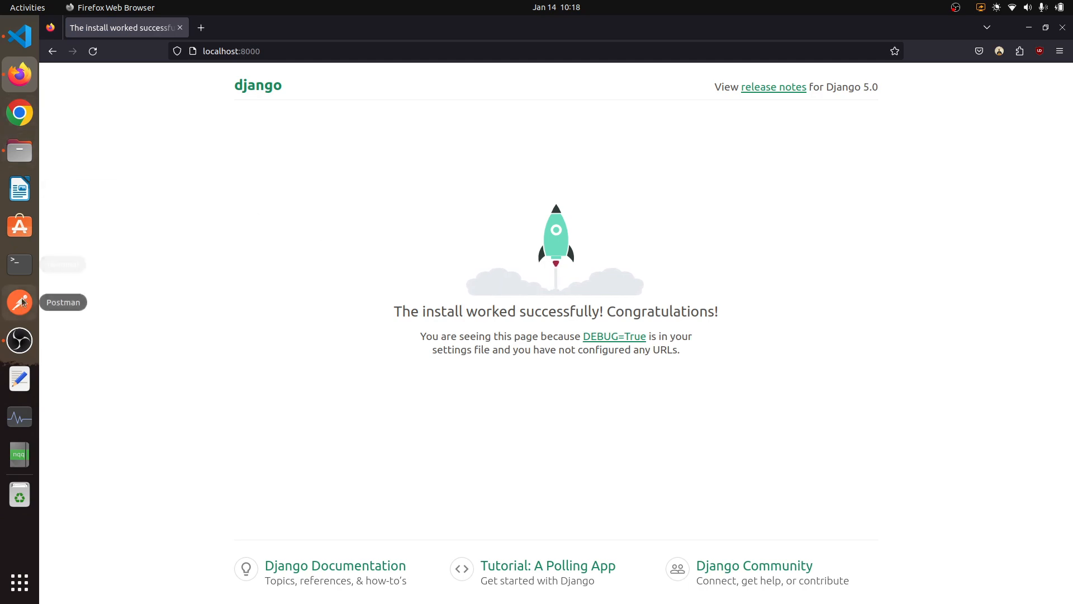
Bring up Firefox showing Django's congratulations page at localhost:8000.
left_click(19, 340)
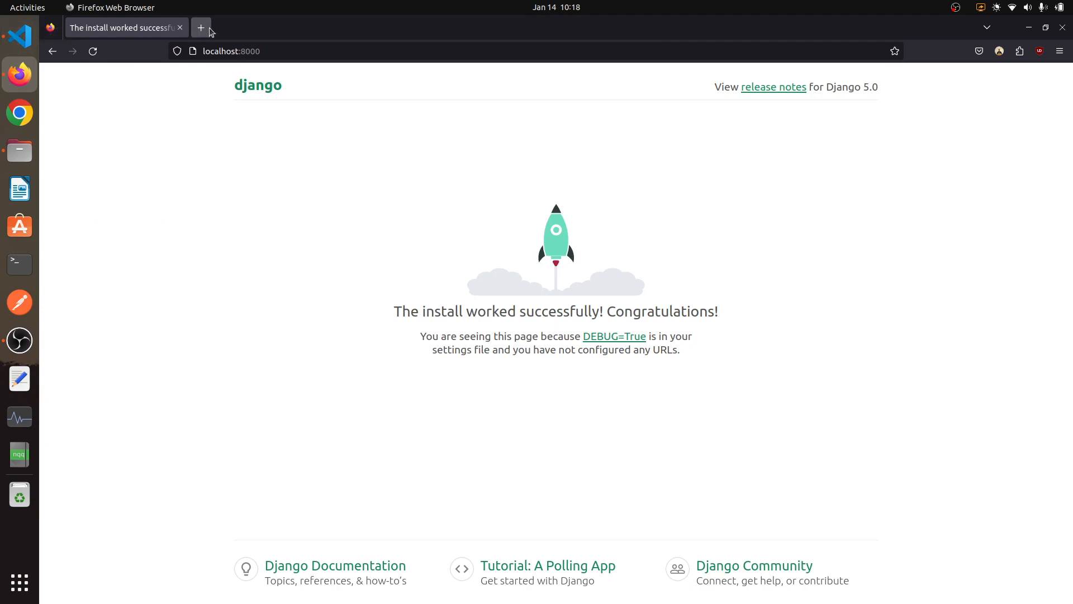
In a new tab, go to YouTube and search for microcodes.in.
left_click(201, 27)
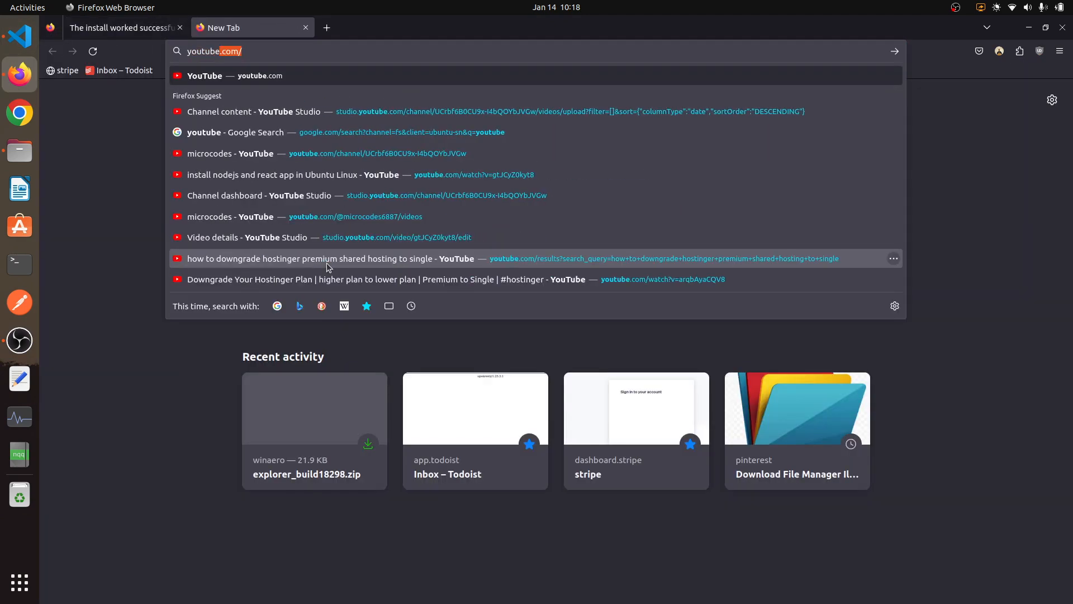
left_click(235, 76)
type("m")
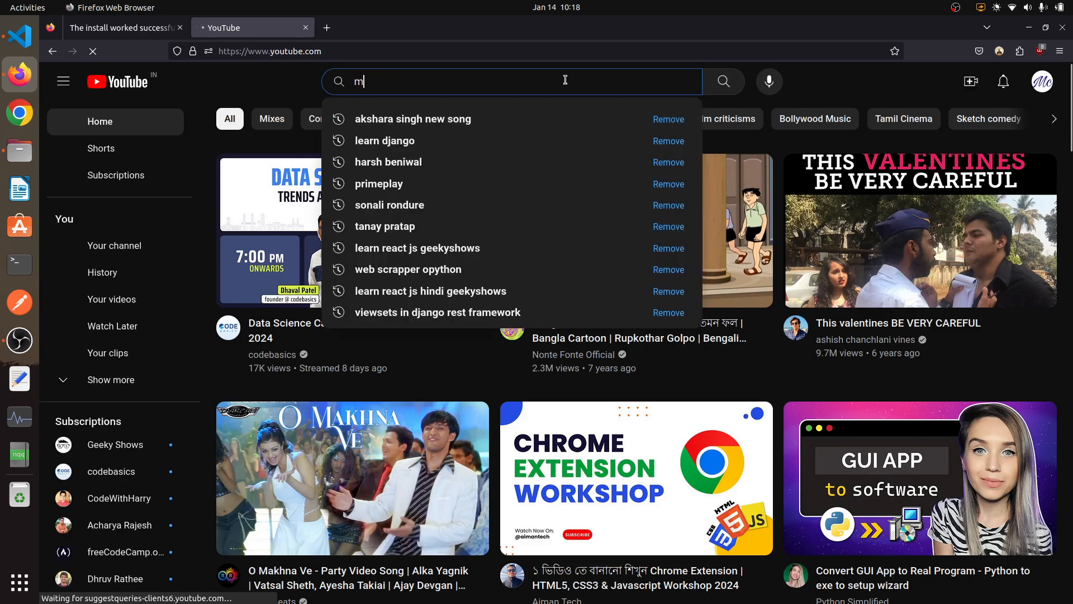
type("icrocodes.in")
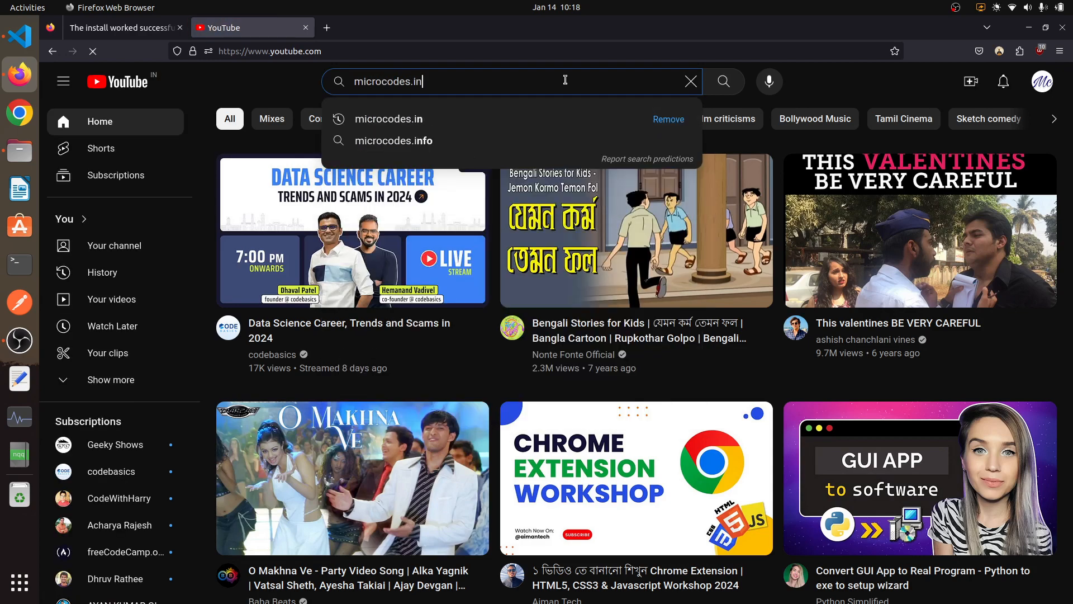
left_click(723, 80)
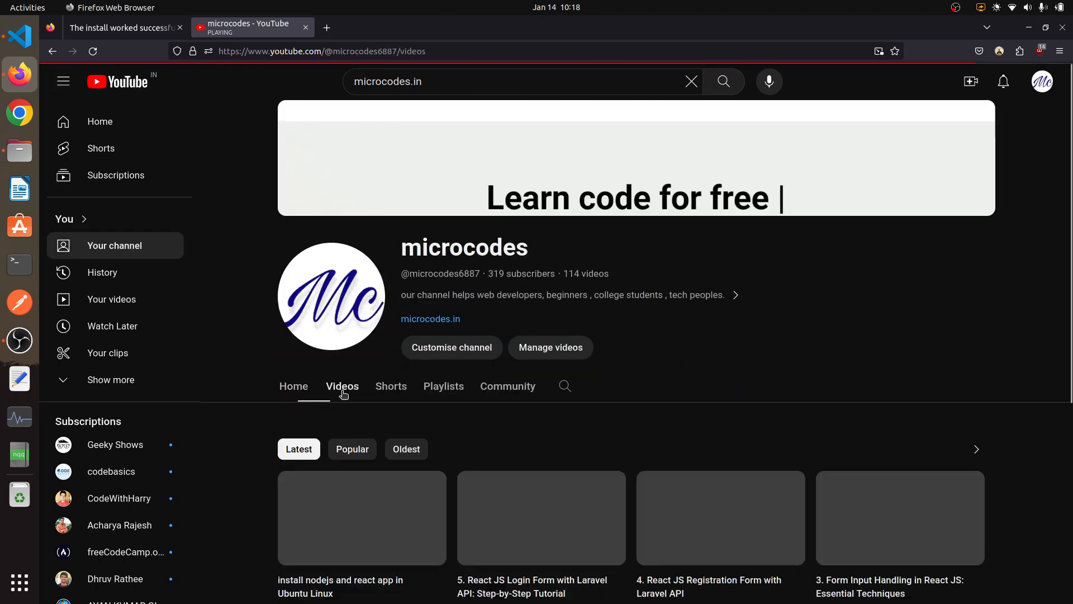
Search the channel's videos for 'vs code linux', browse results, then return to the Django tab.
left_click(564, 385)
type("vs code")
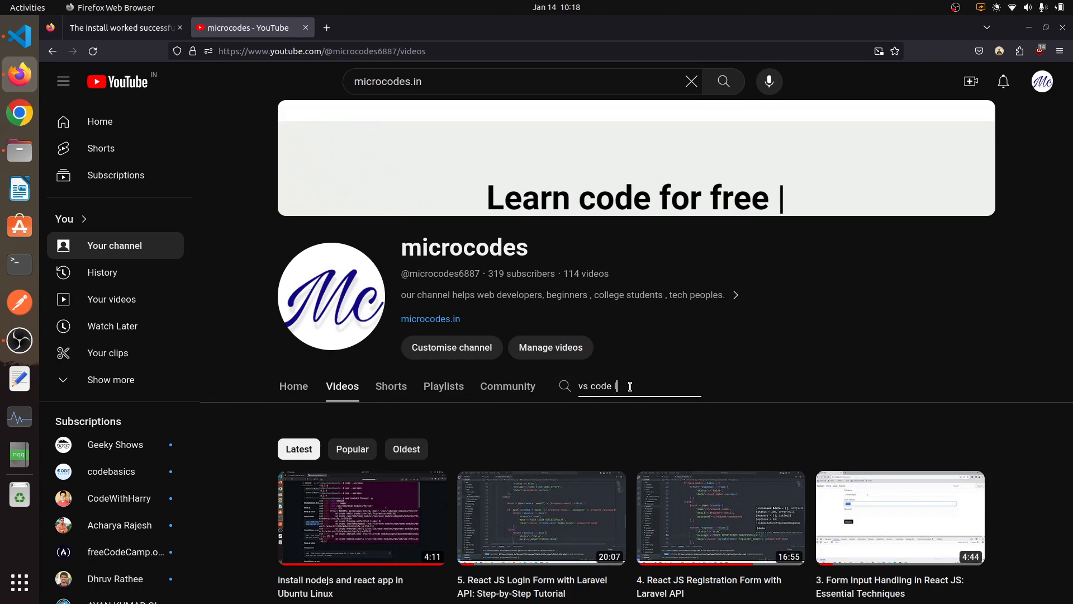
key("Return")
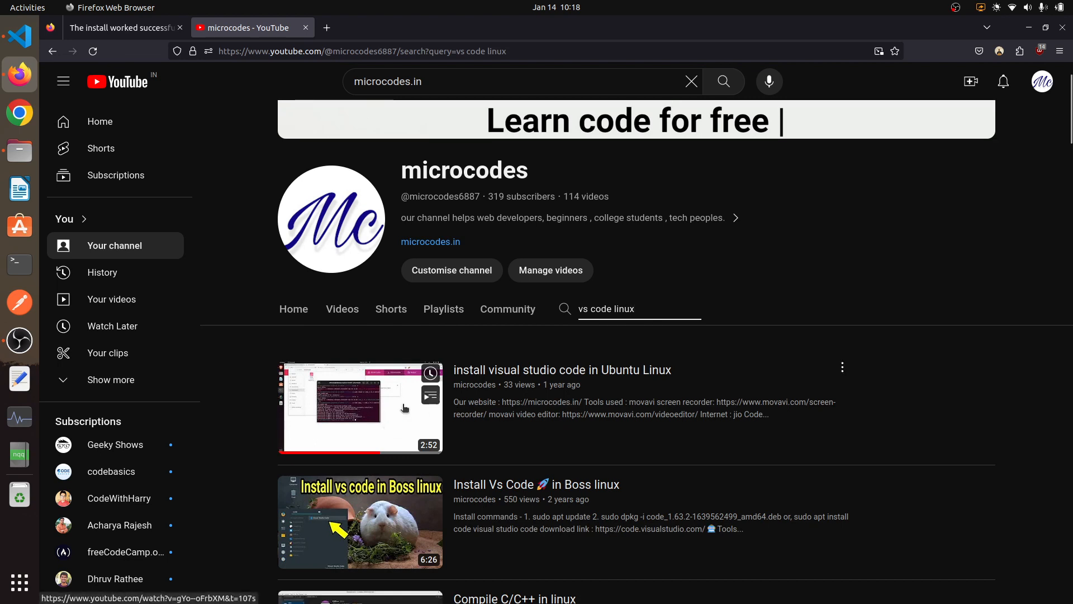
mouse_move(647, 381)
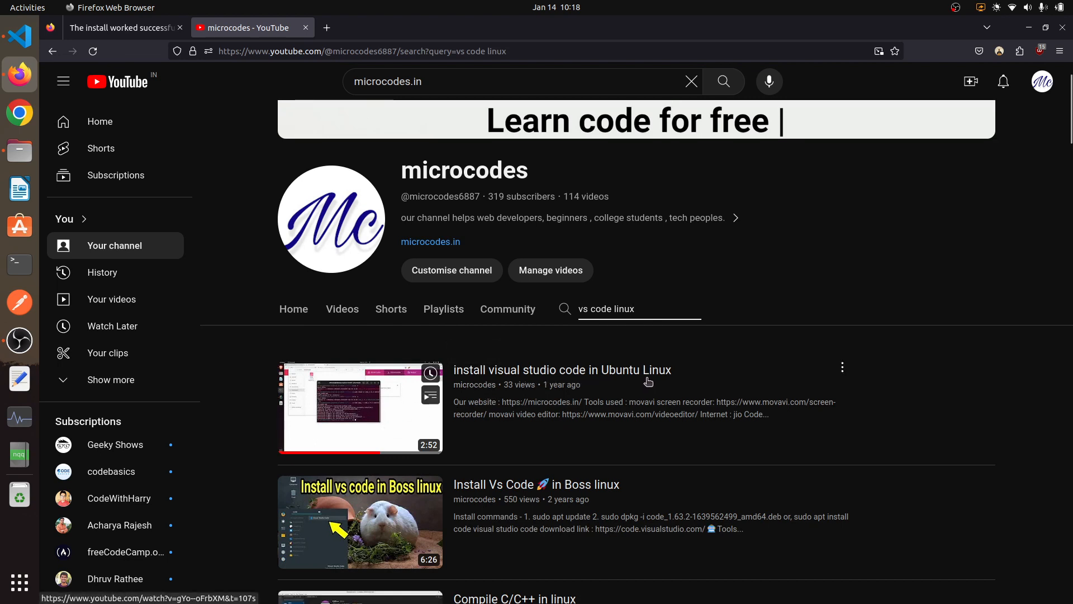
scroll("down", 3)
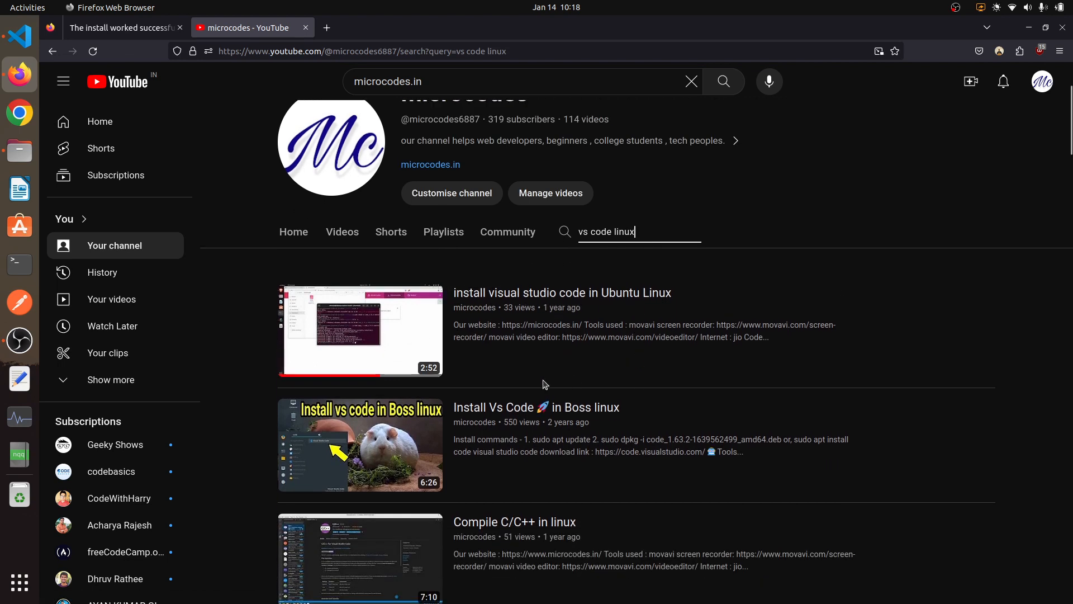
scroll("down", 3)
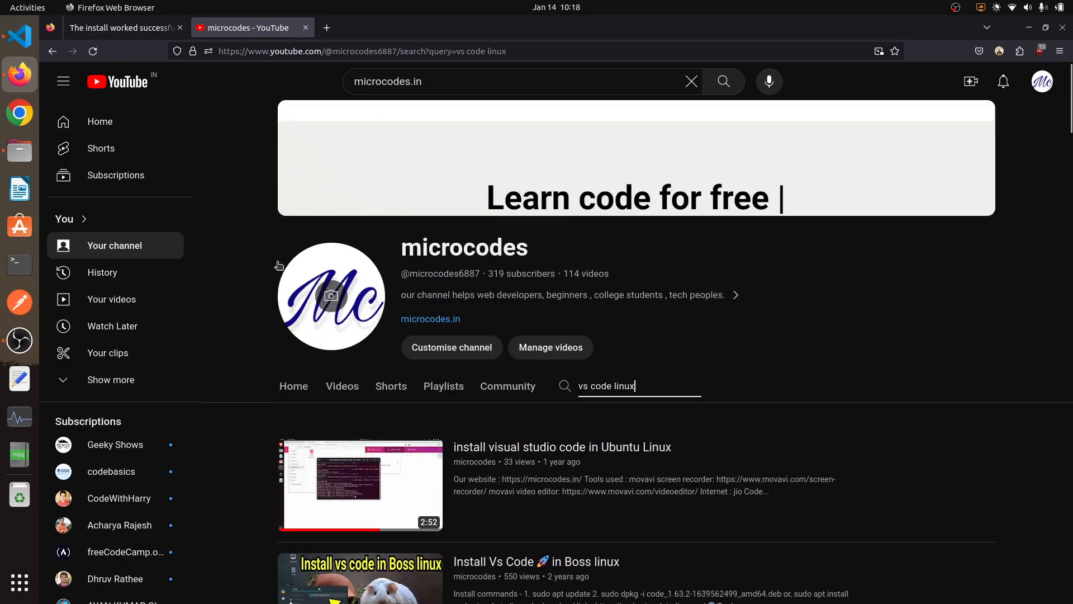
left_click(123, 27)
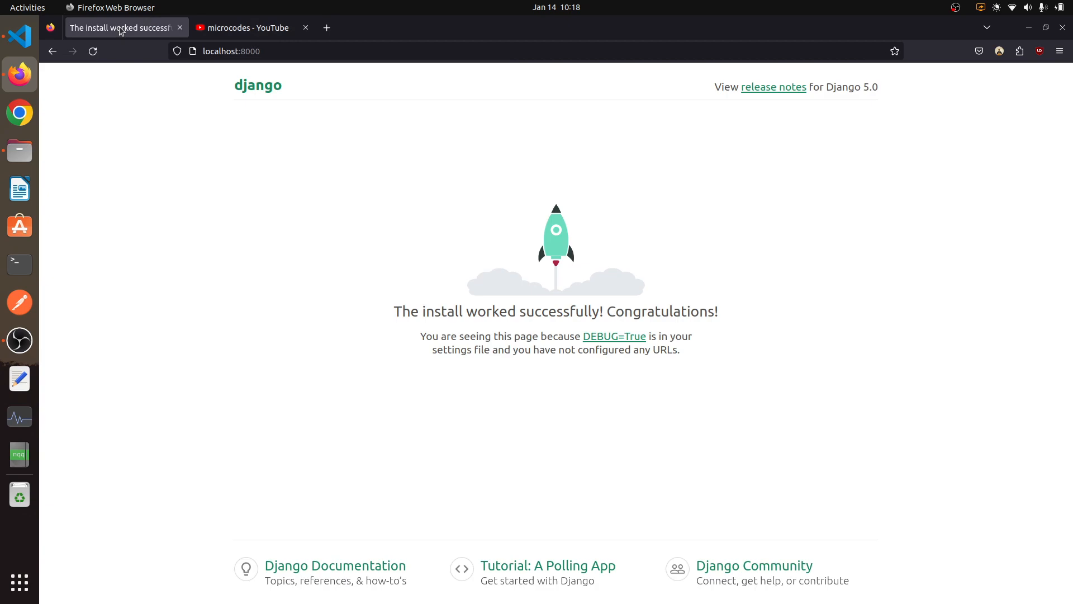